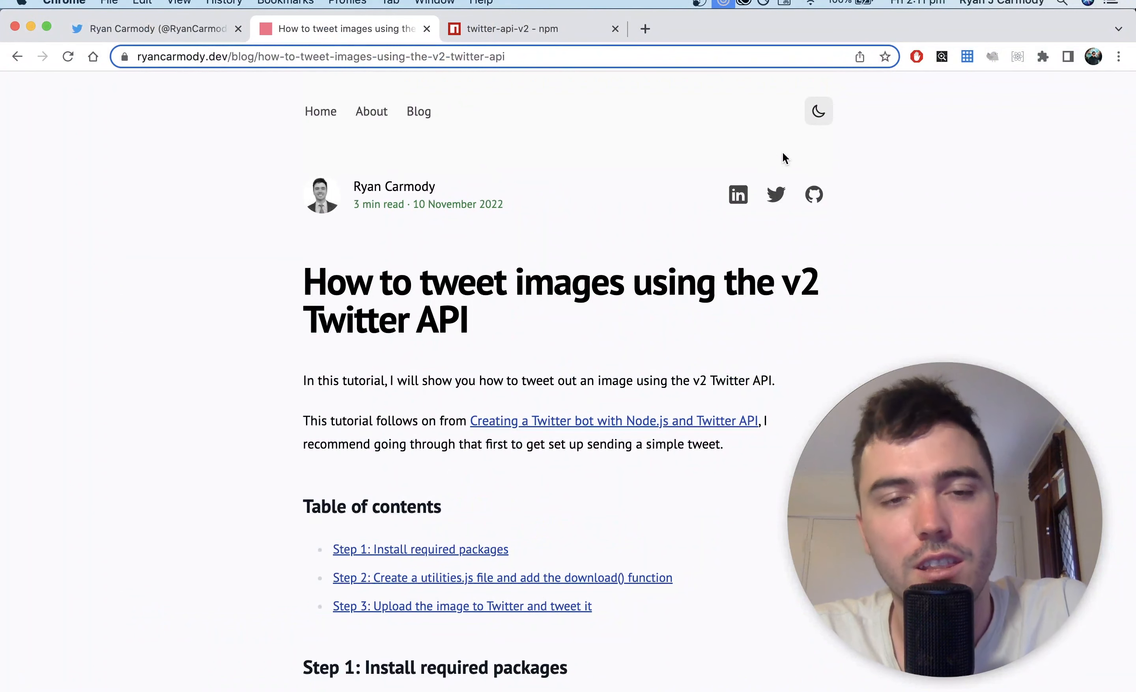
mouse_move(688, 374)
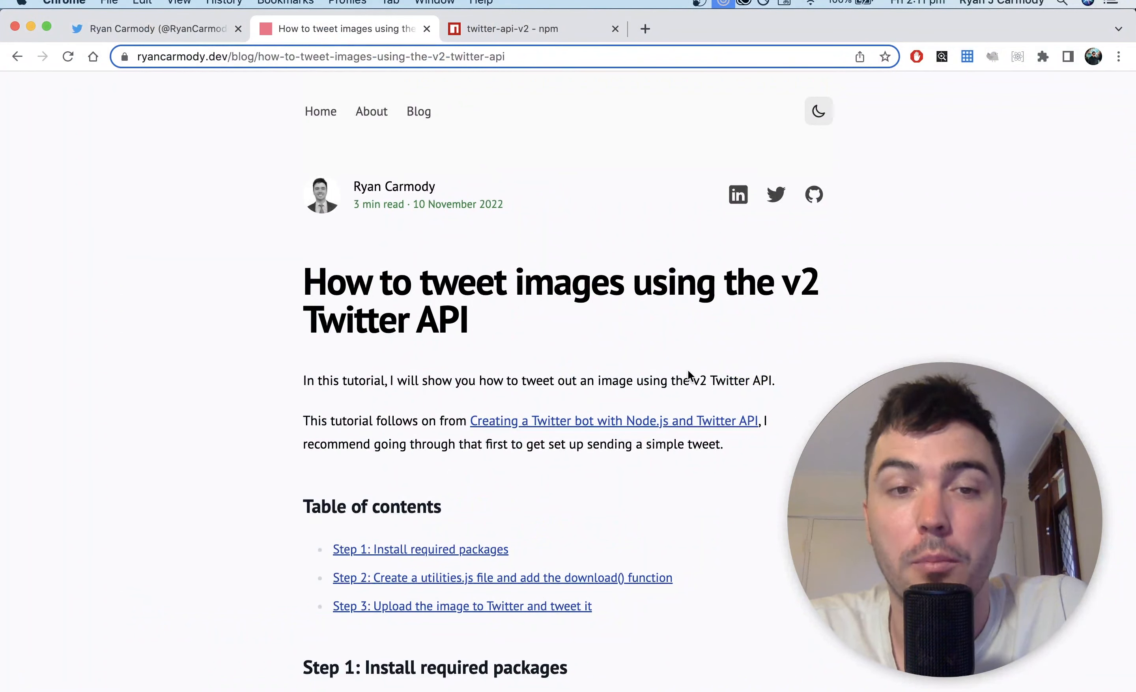
mouse_move(520, 361)
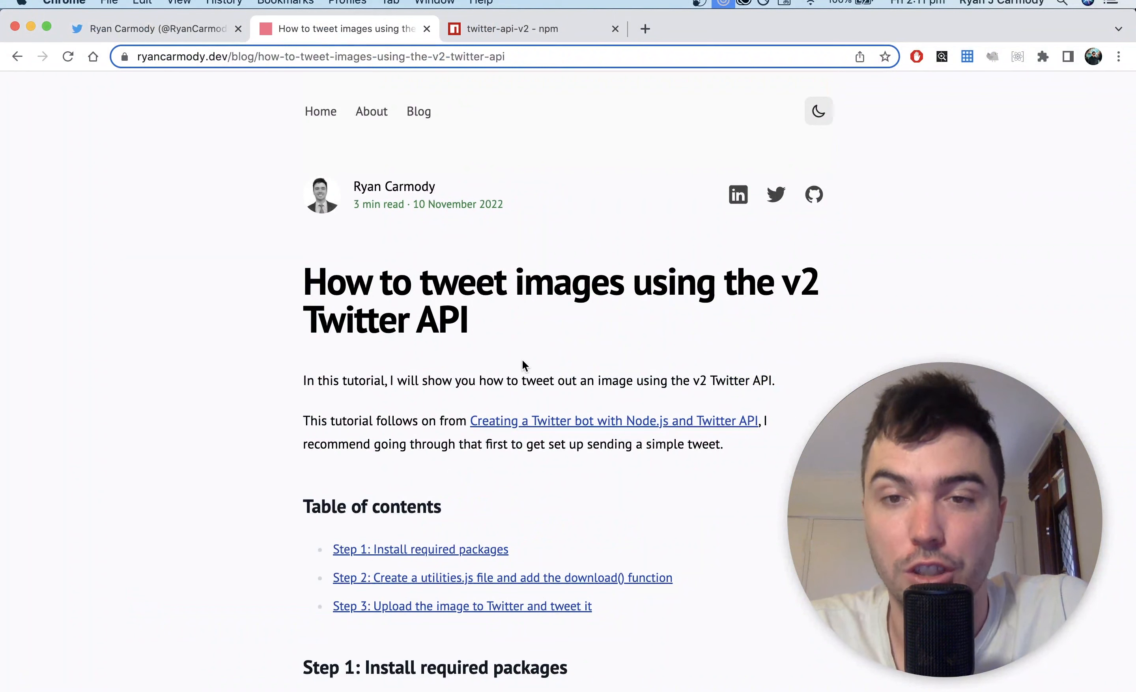
mouse_move(485, 372)
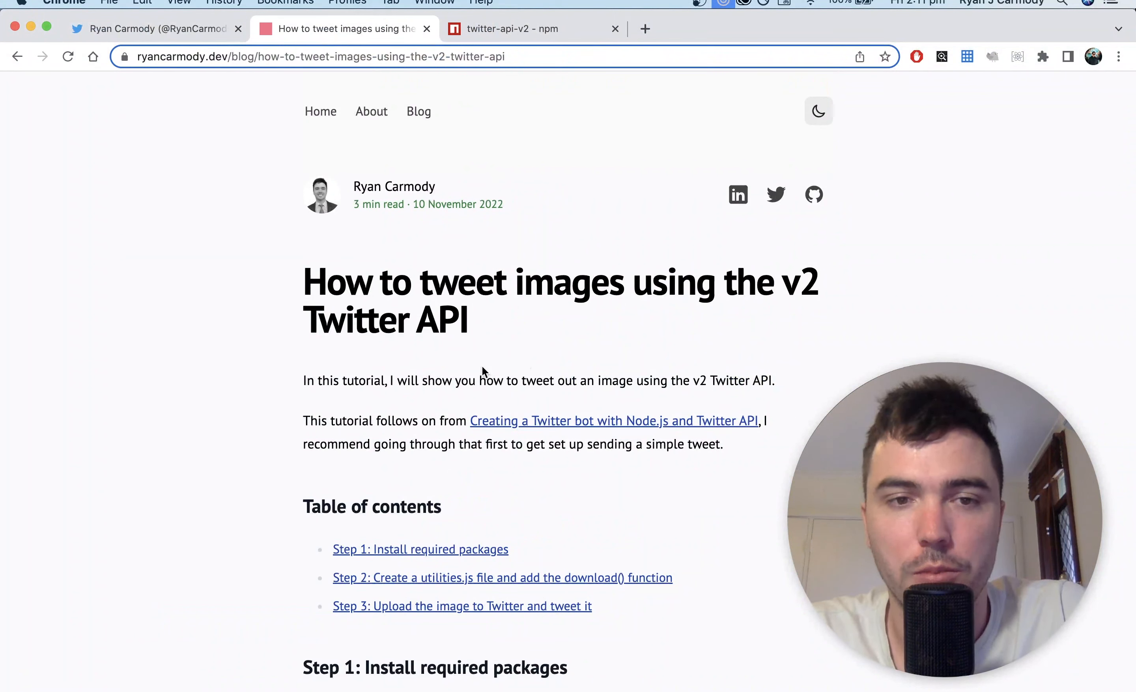
mouse_move(374, 260)
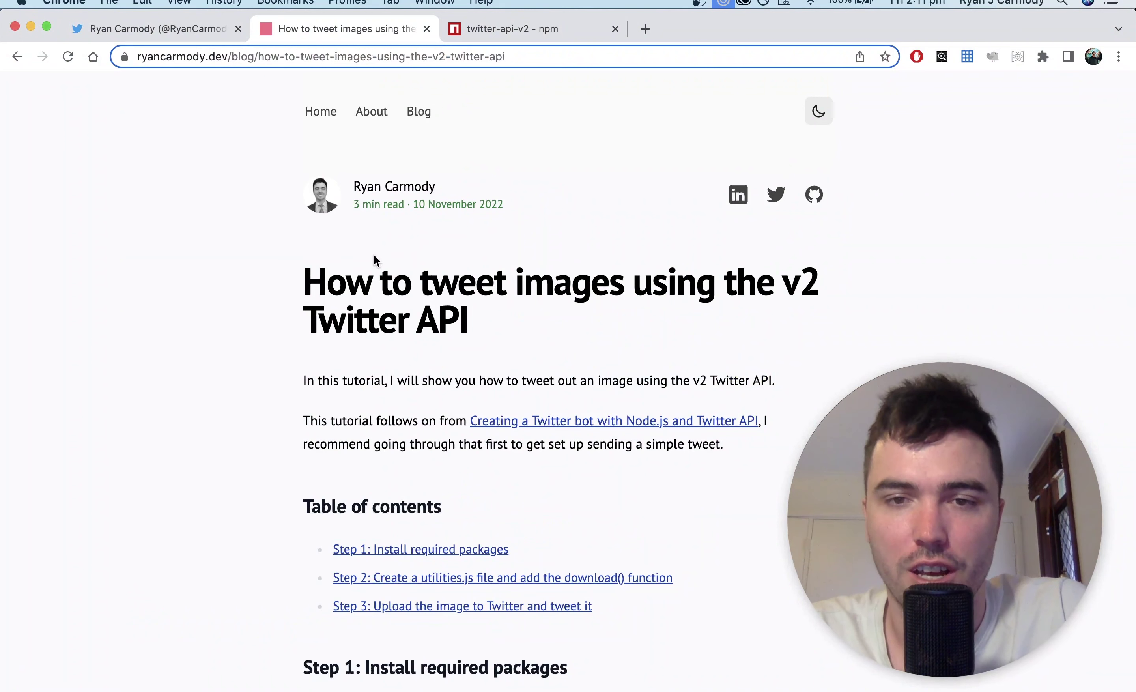
mouse_move(348, 310)
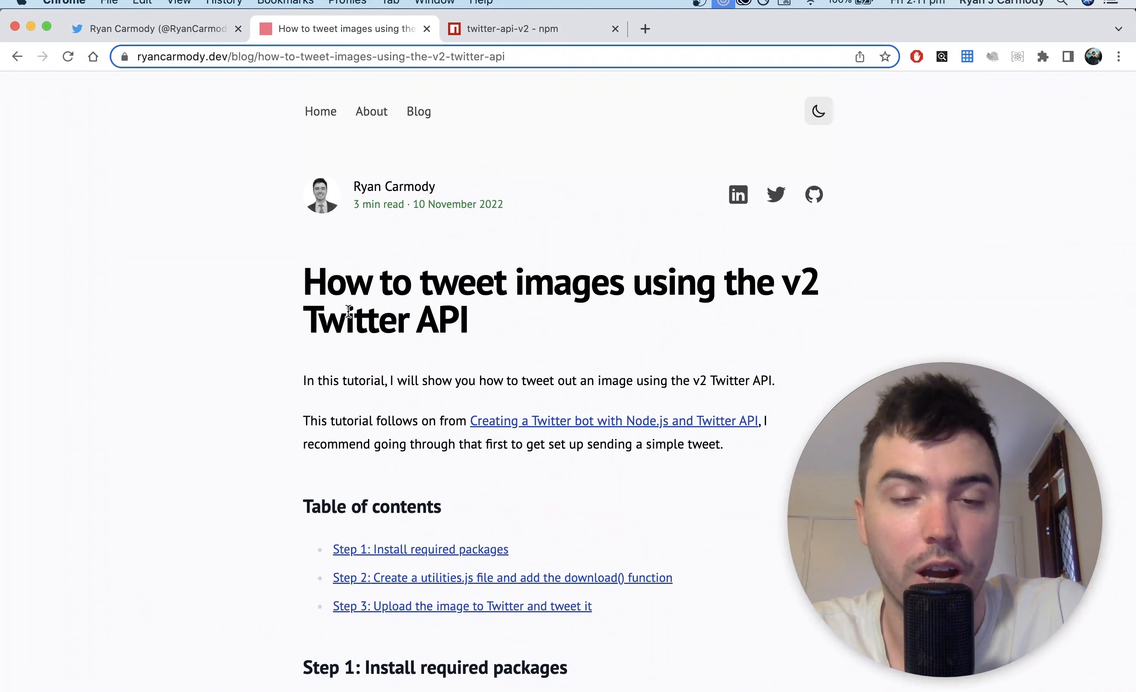
mouse_move(407, 435)
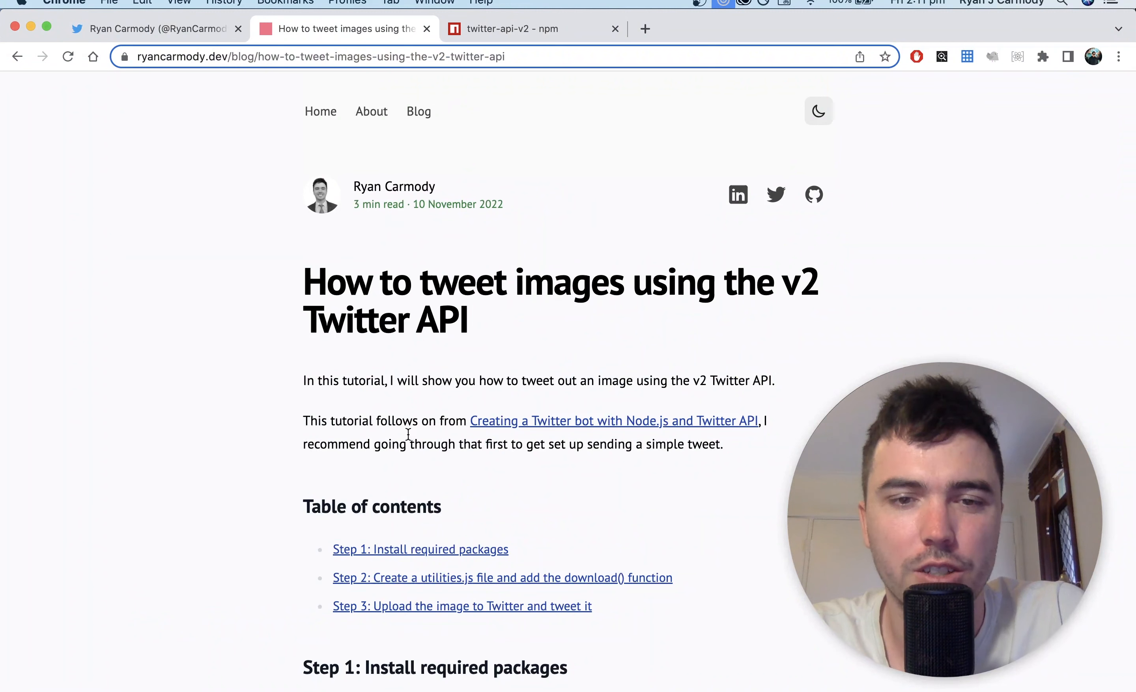
Show the twitter-api-v2 npm package page and reach its Documentation section.
click(515, 29)
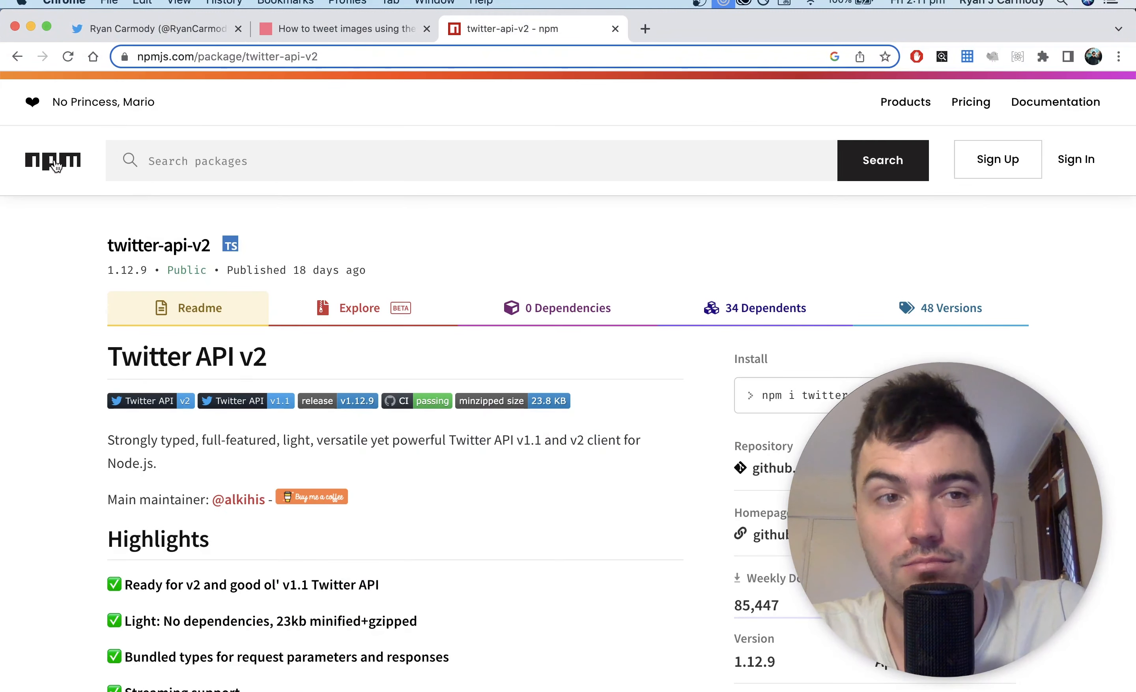
scroll(down, 3)
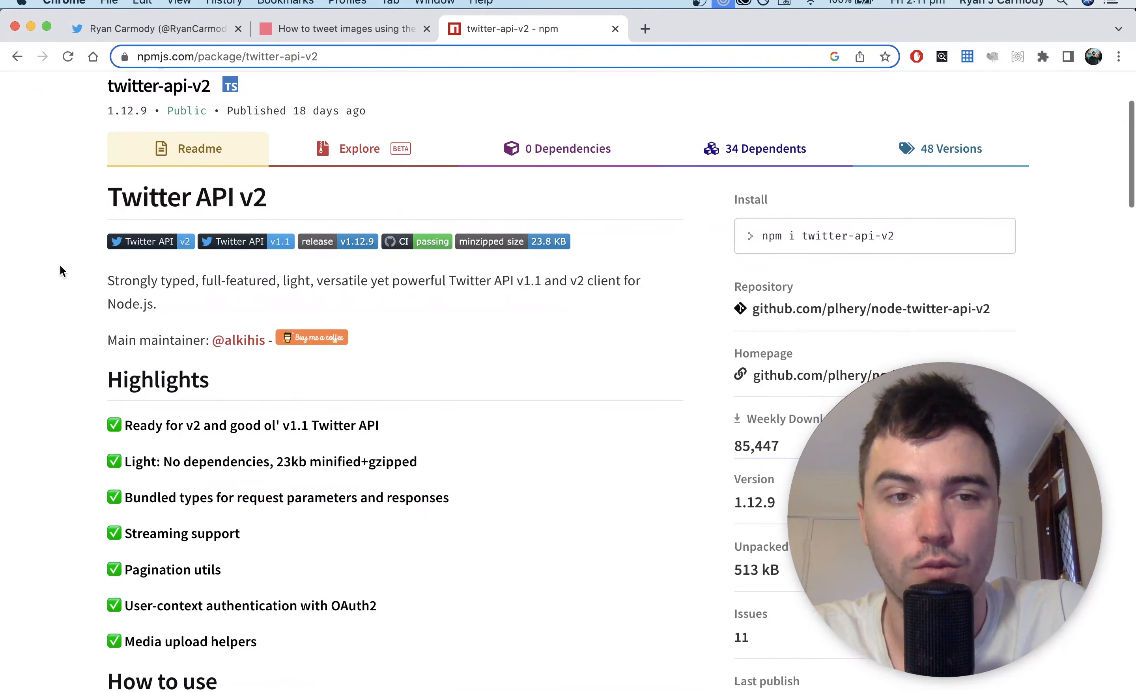
scroll(down, 3)
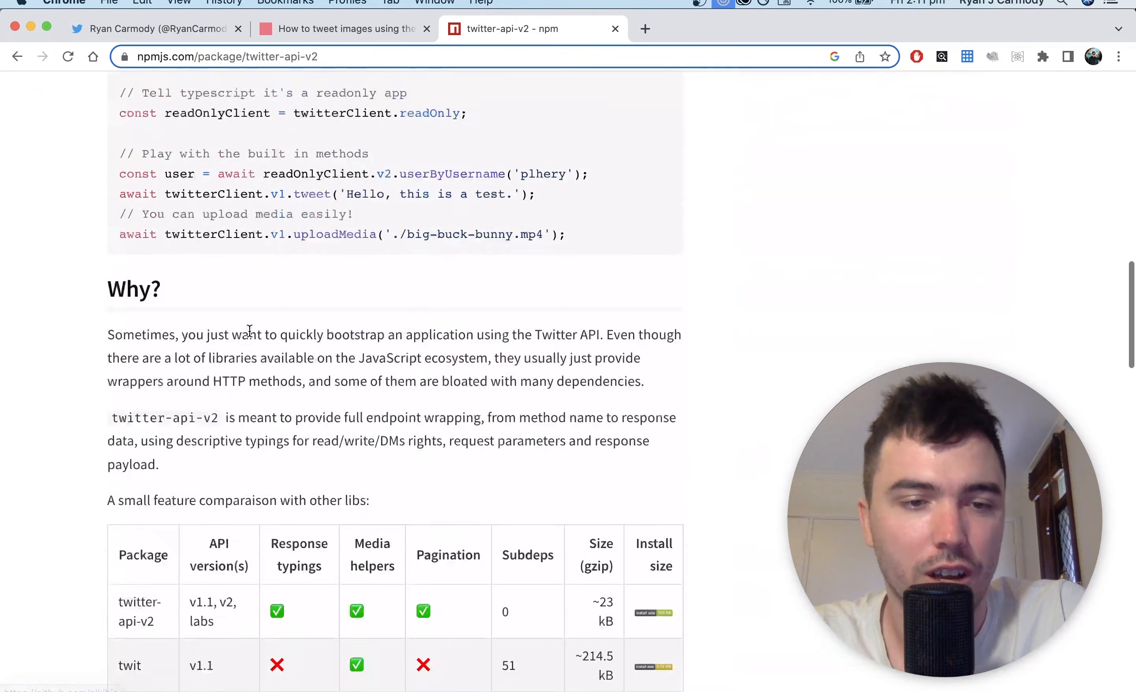
scroll(down, 3)
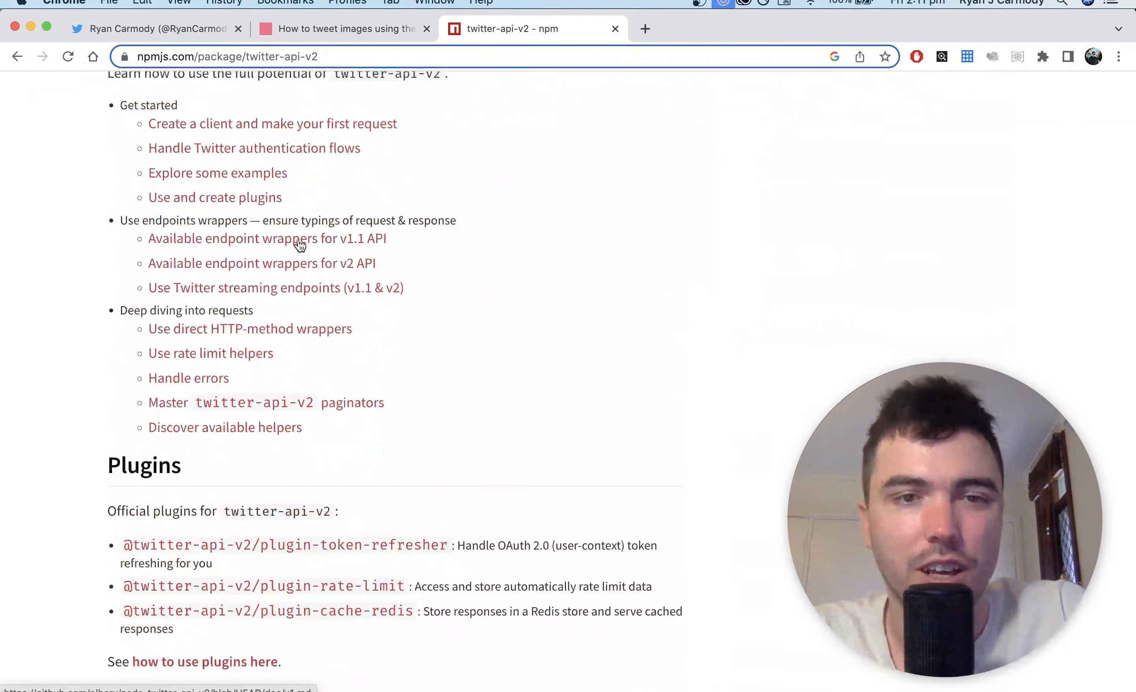
Open the v1.1 and v2 endpoint wrapper guides in new tabs.
right_click(298, 238)
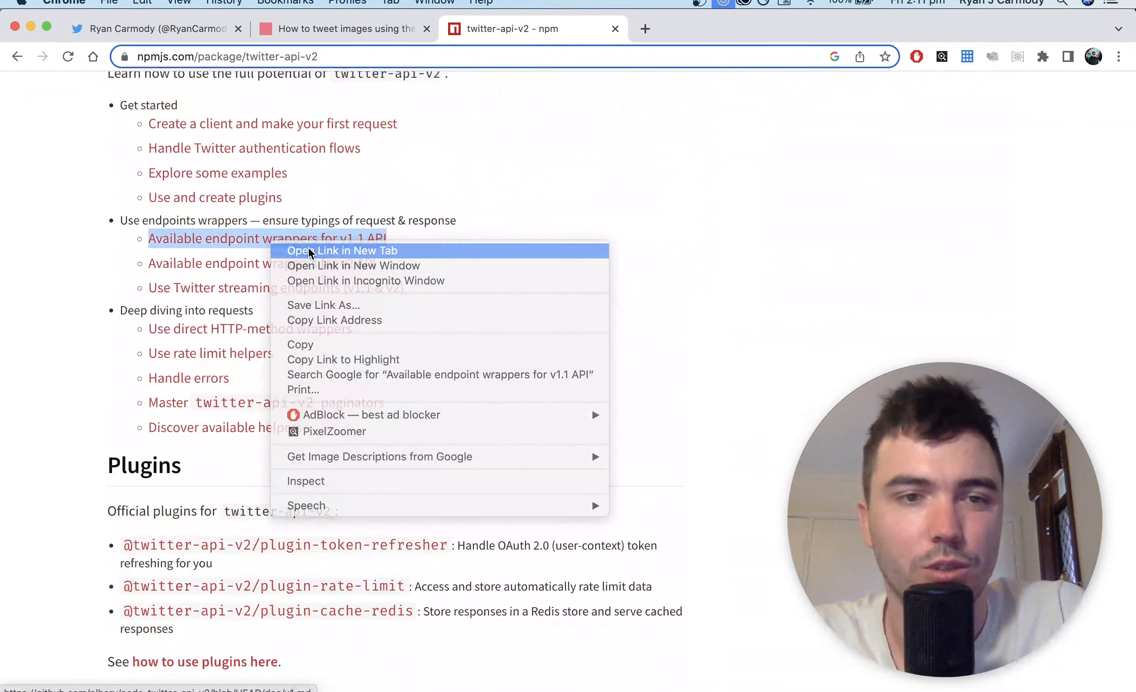
click(342, 250)
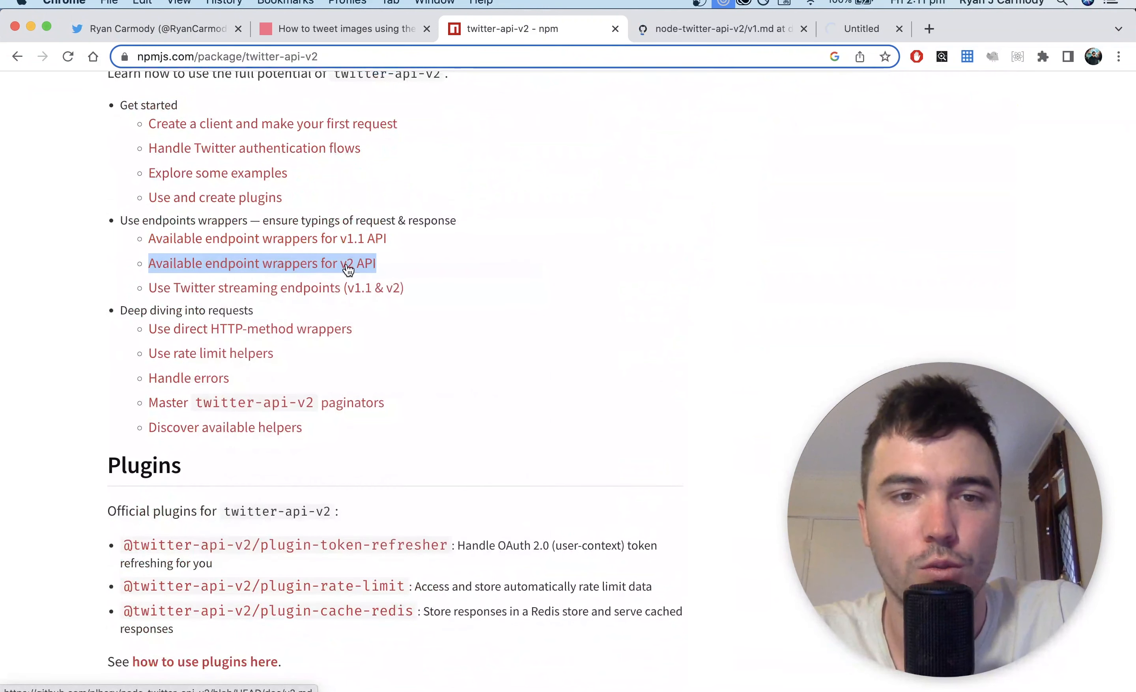
click(346, 266)
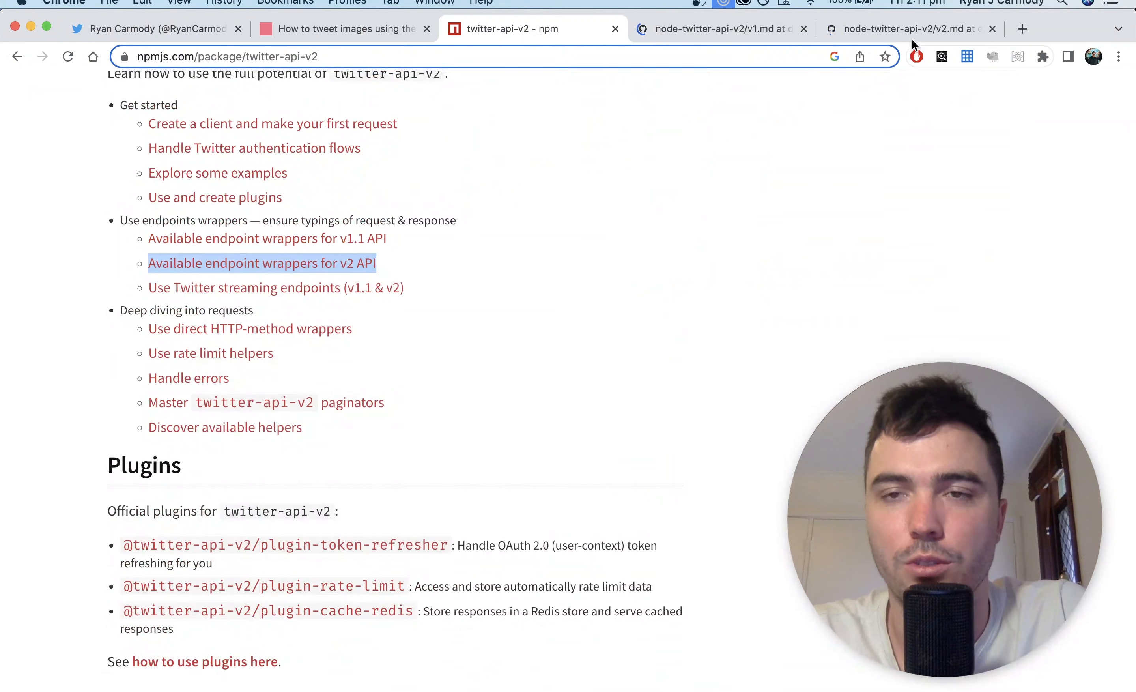
mouse_move(458, 214)
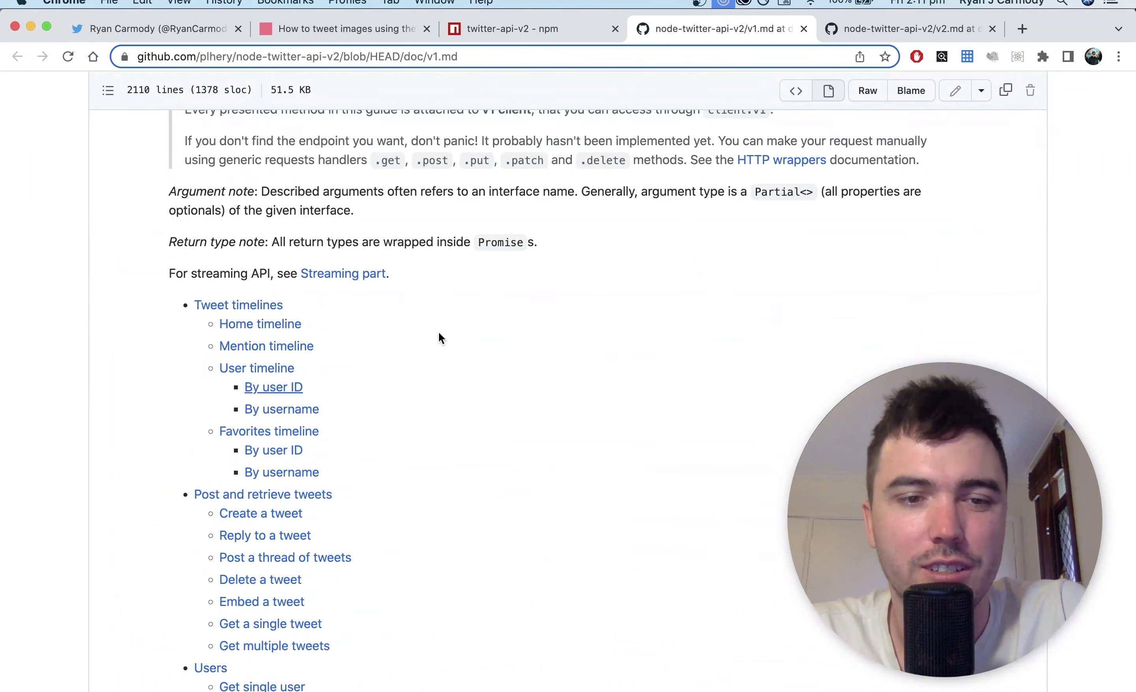
Jump to the v1 guide's Create a tweet section, then view the v2 guide's Tweets list.
scroll(down, 3)
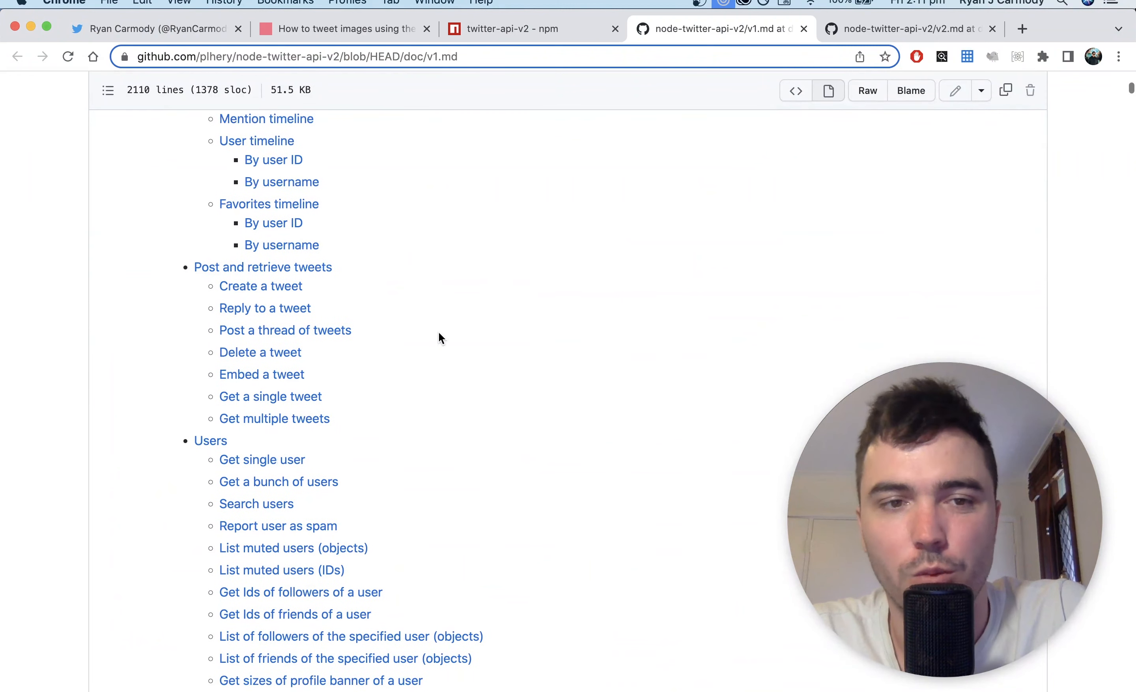
click(260, 286)
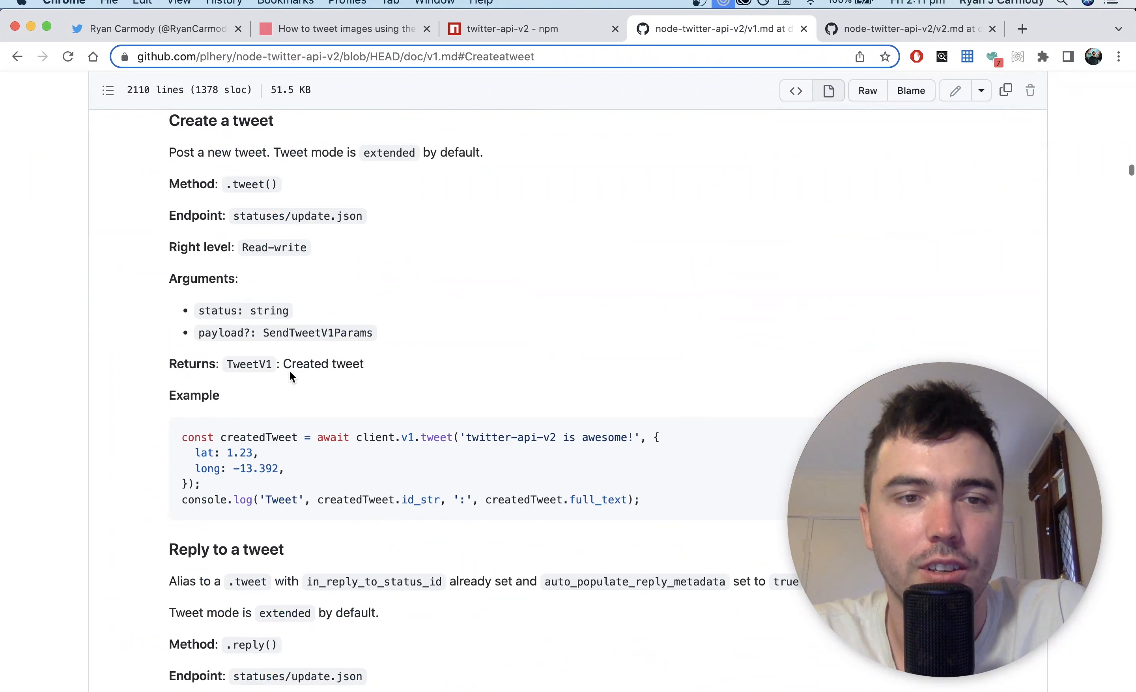
scroll(down, 3)
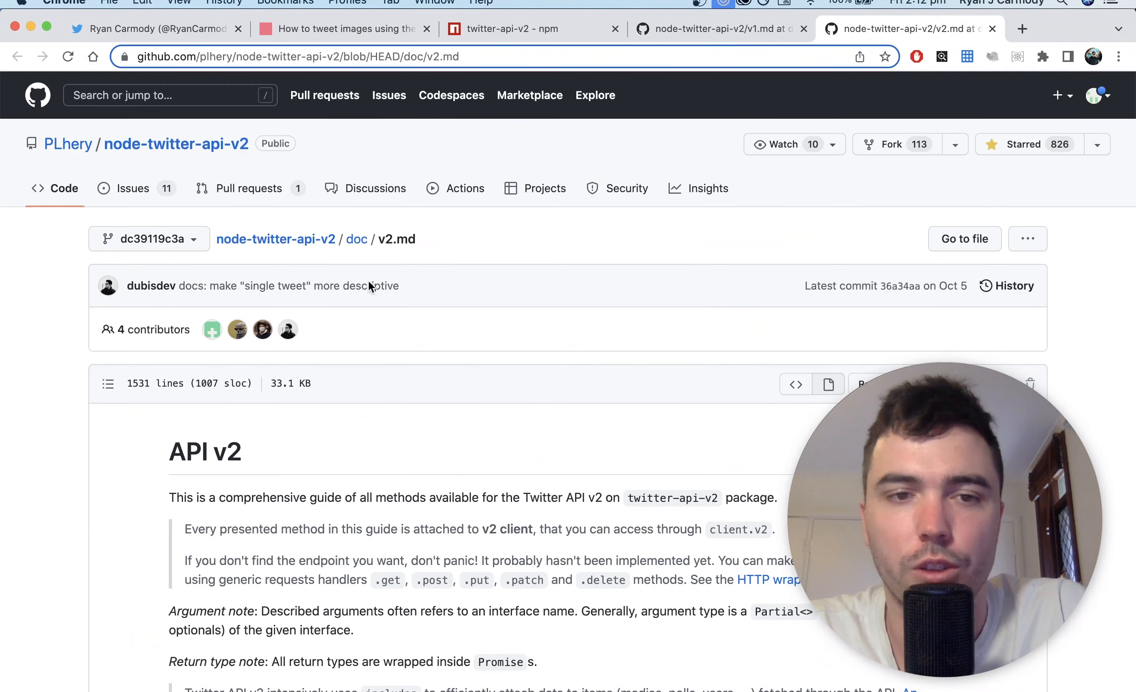
scroll(down, 3)
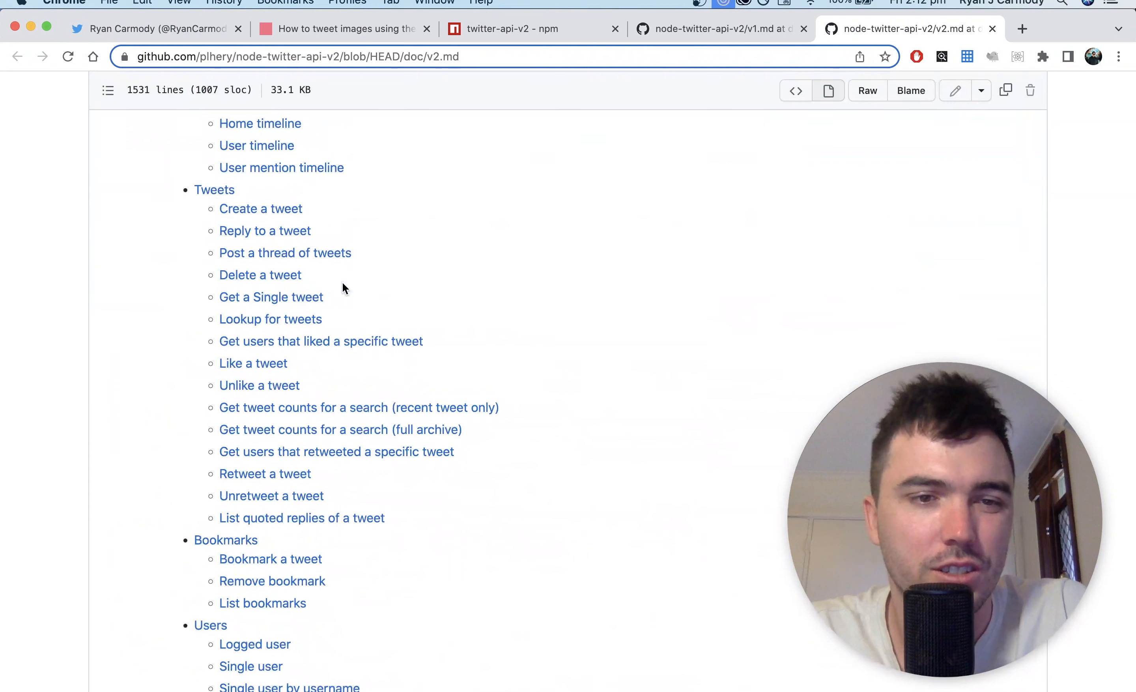
mouse_move(327, 283)
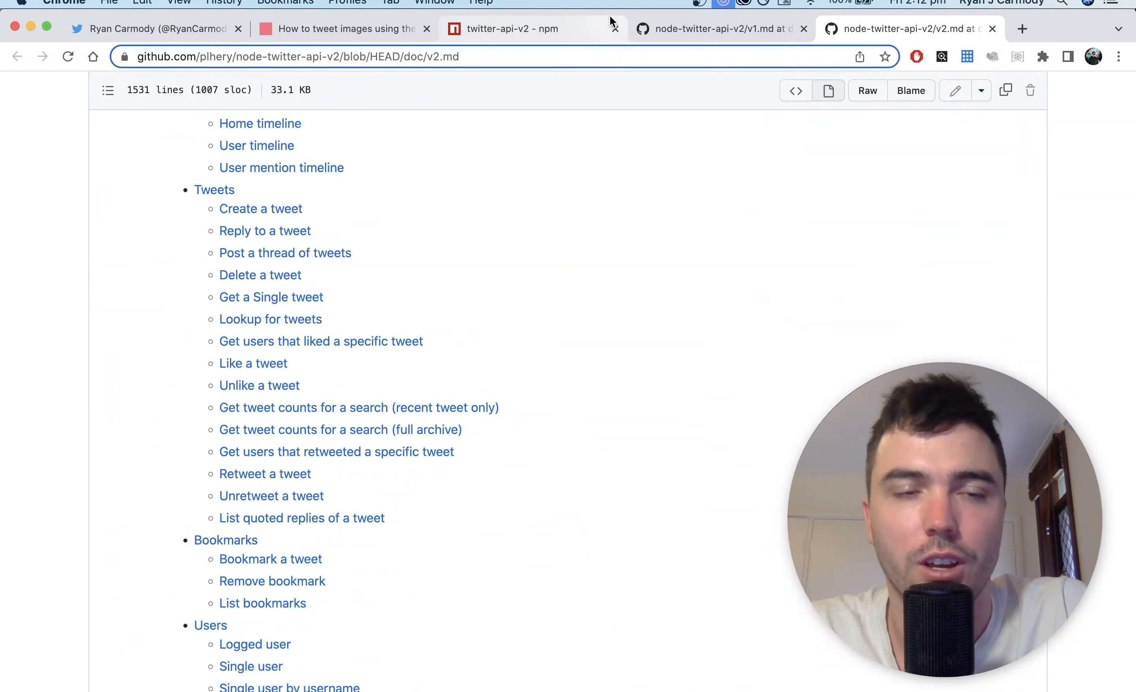
mouse_move(611, 155)
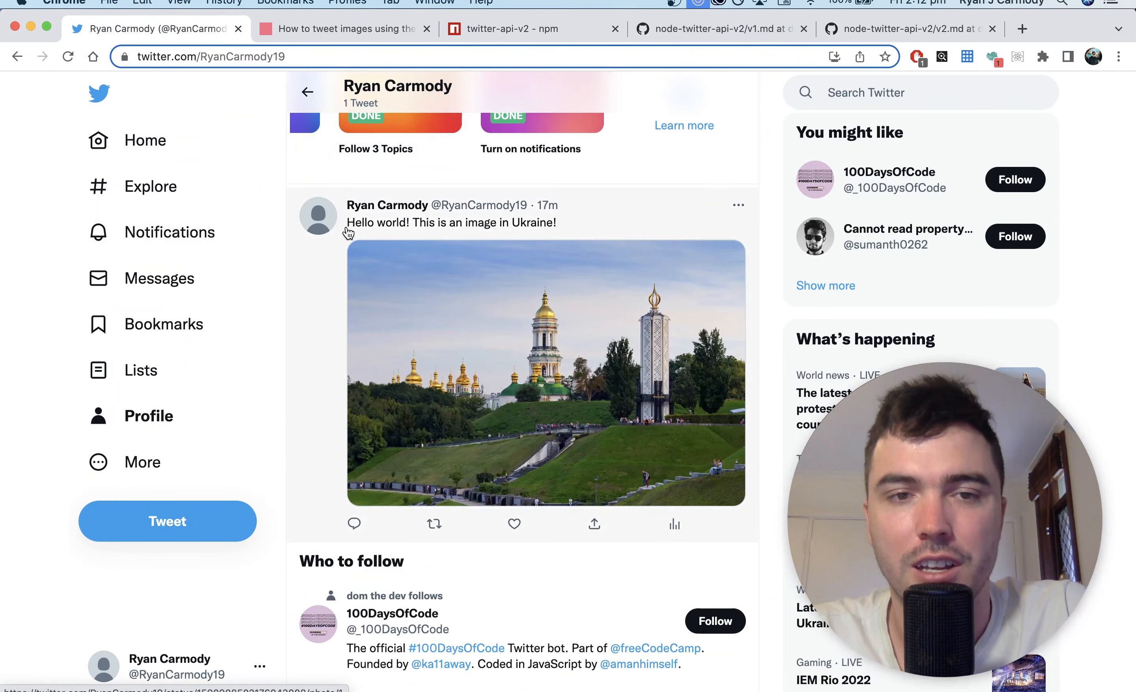
mouse_move(552, 293)
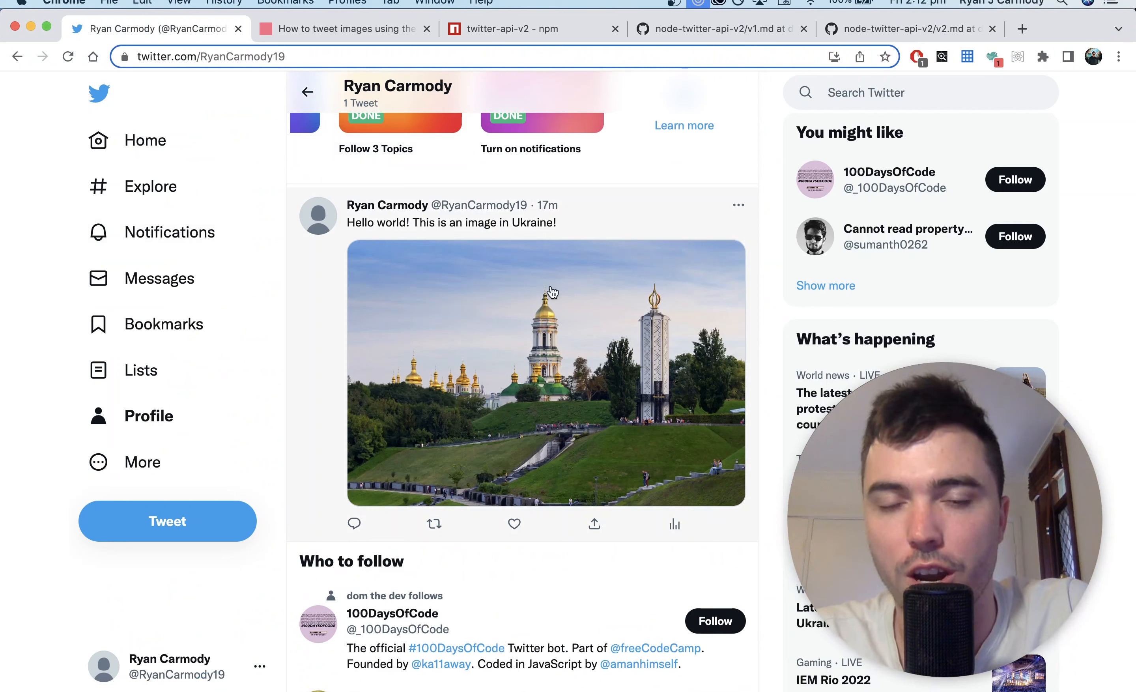
mouse_move(371, 457)
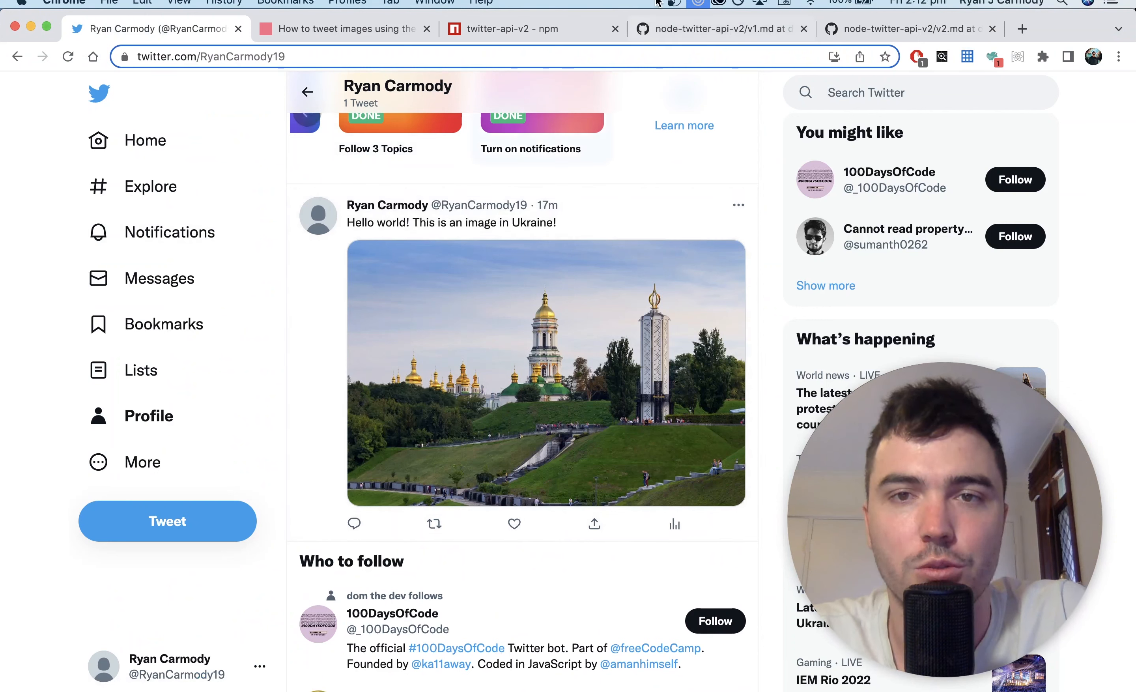
Return to the blog tutorial and reach Step 1's npm install fs and request commands.
click(345, 28)
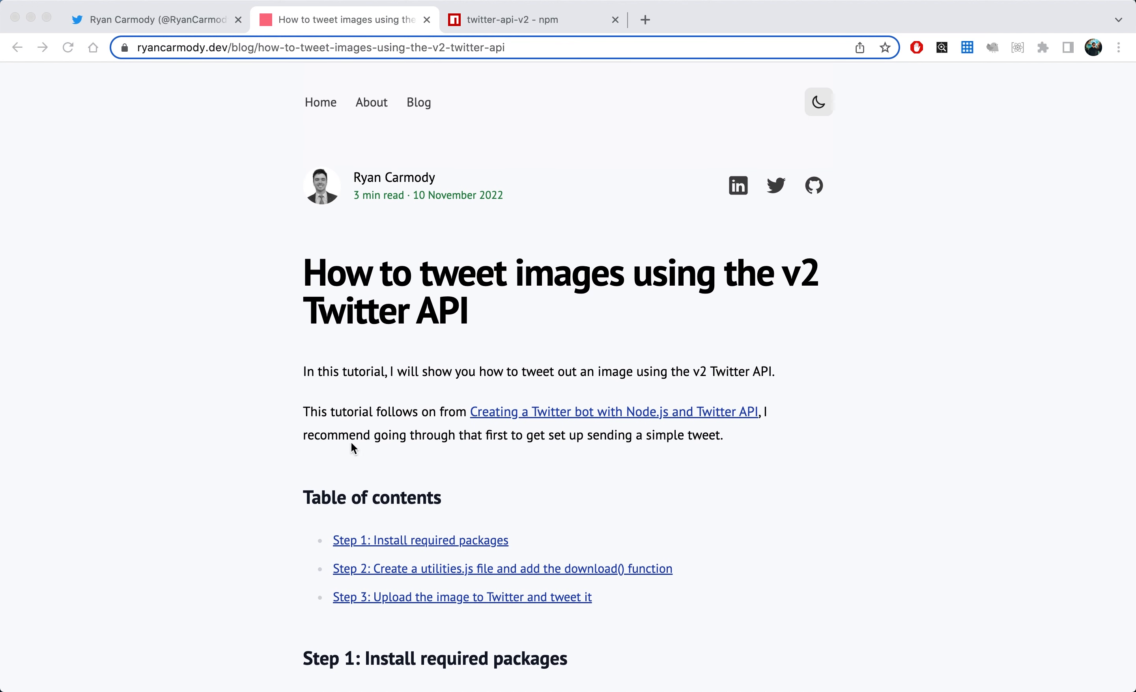
mouse_move(475, 434)
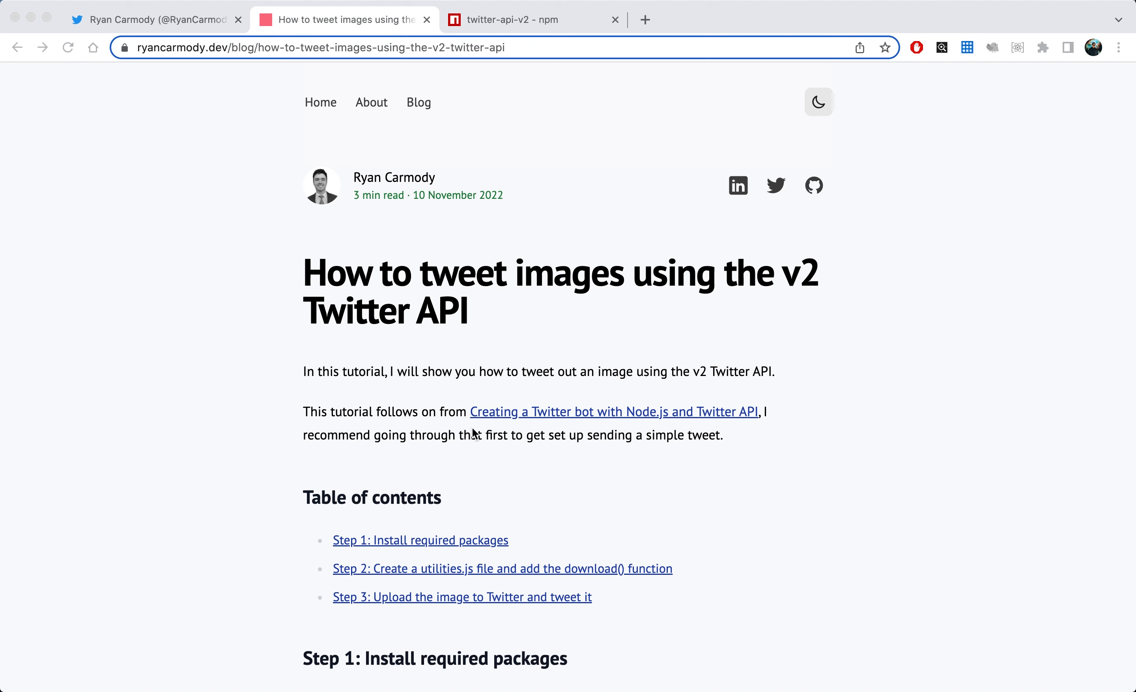
mouse_move(509, 425)
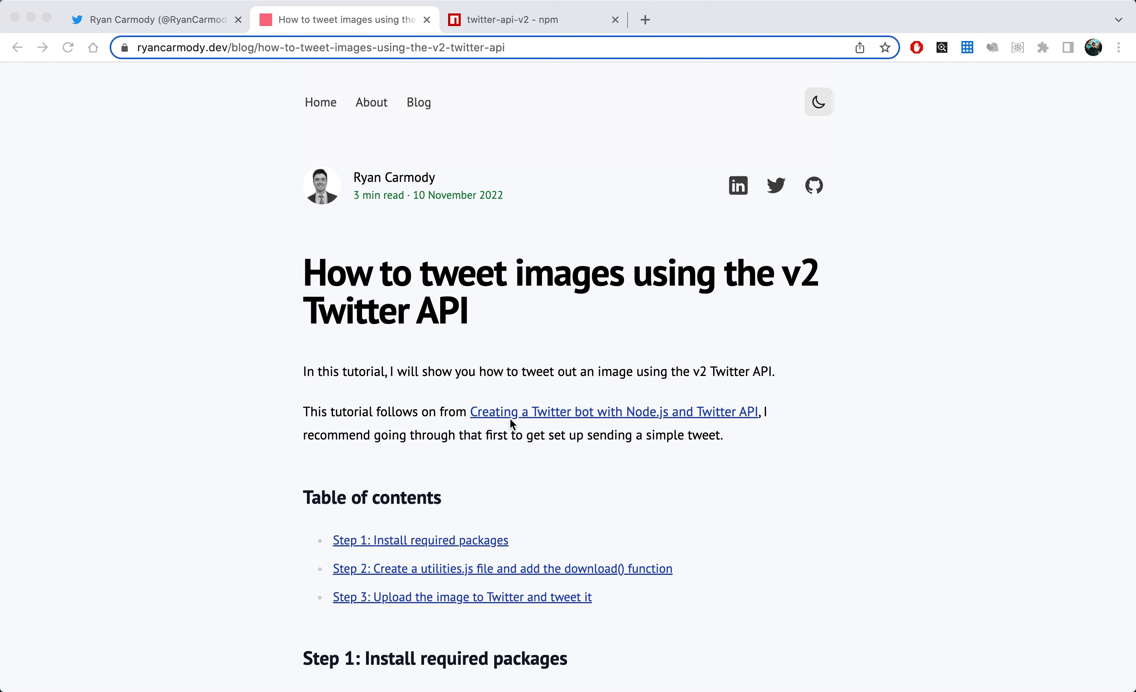
mouse_move(557, 433)
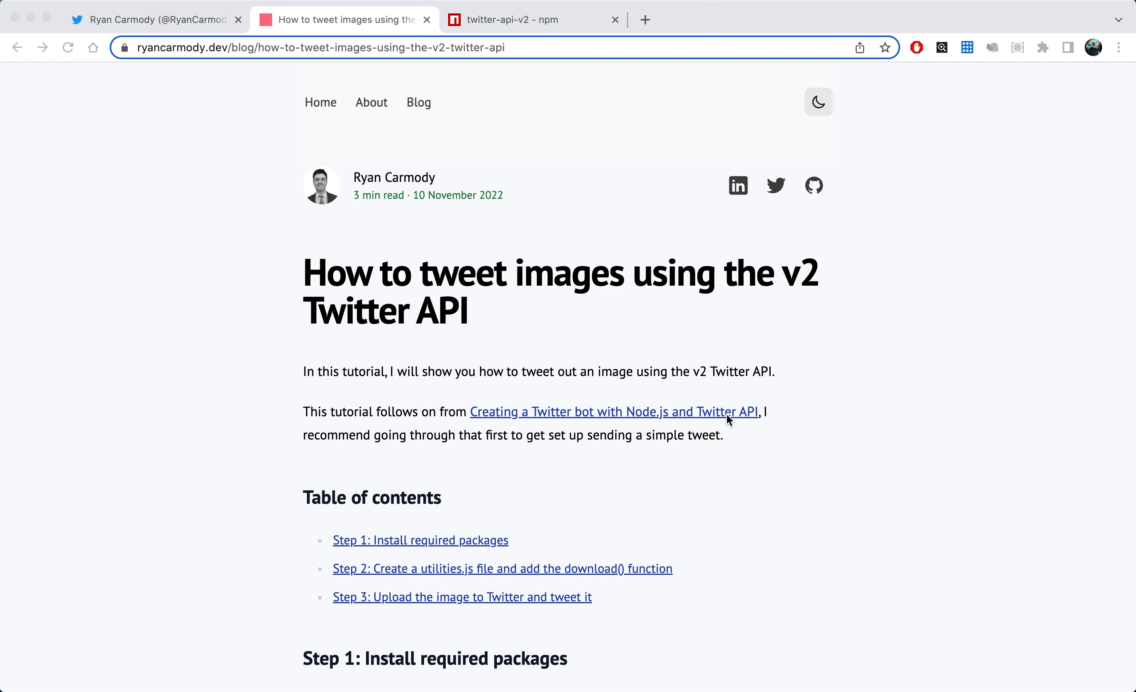
mouse_move(524, 377)
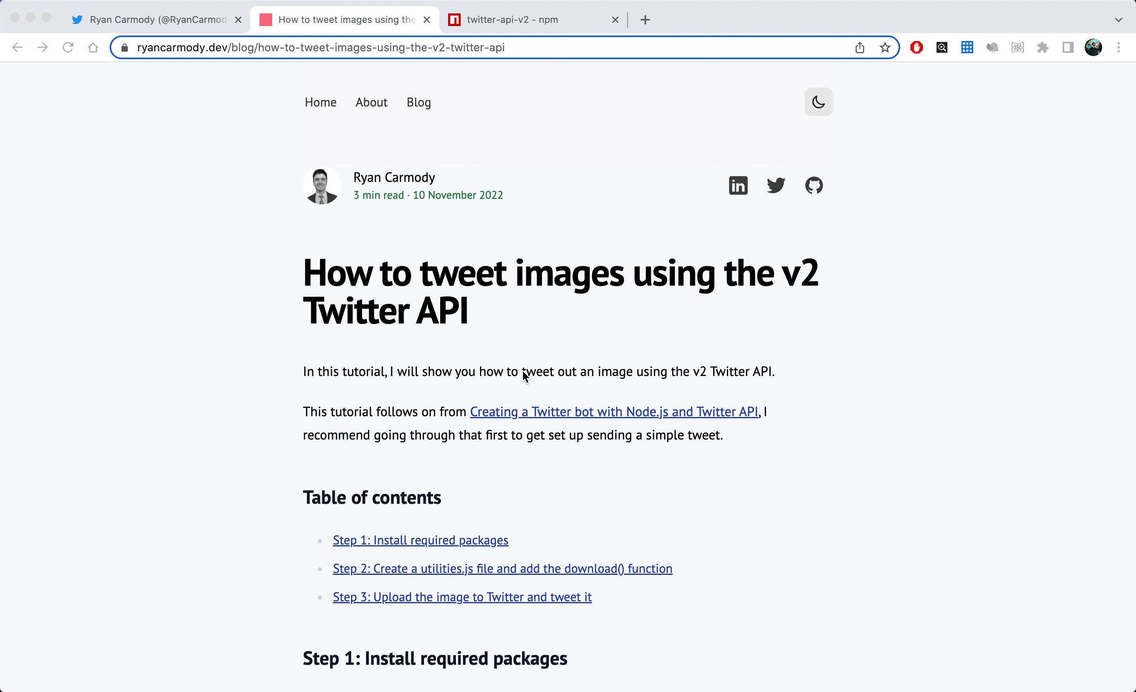
scroll(down, 3)
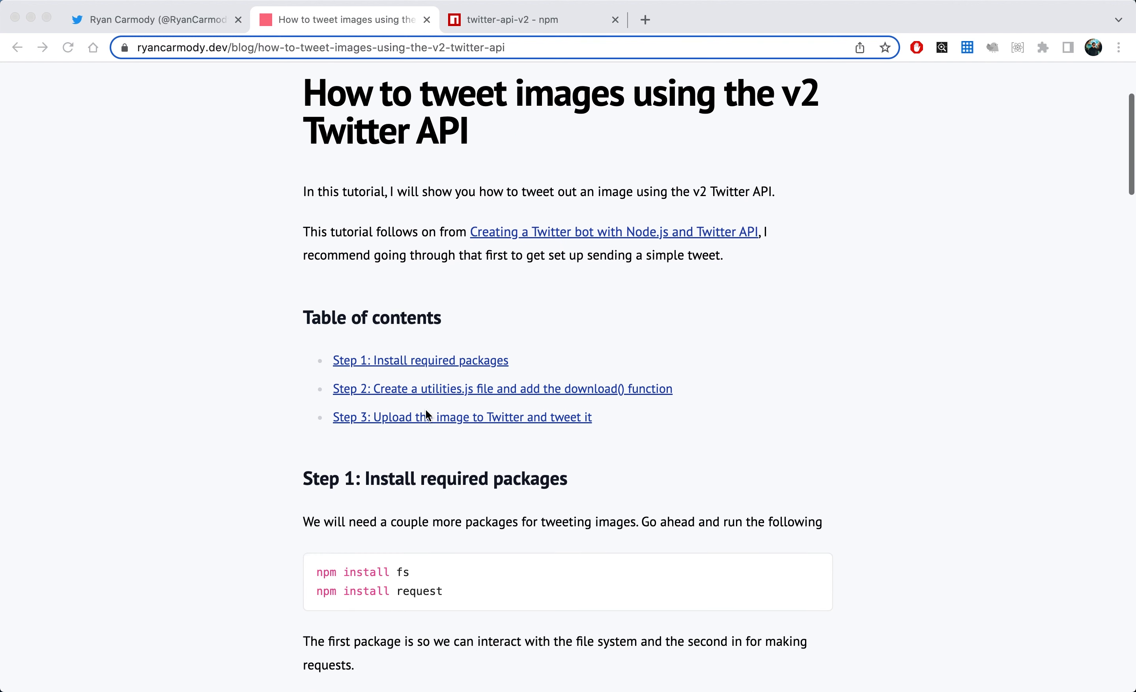
scroll(down, 3)
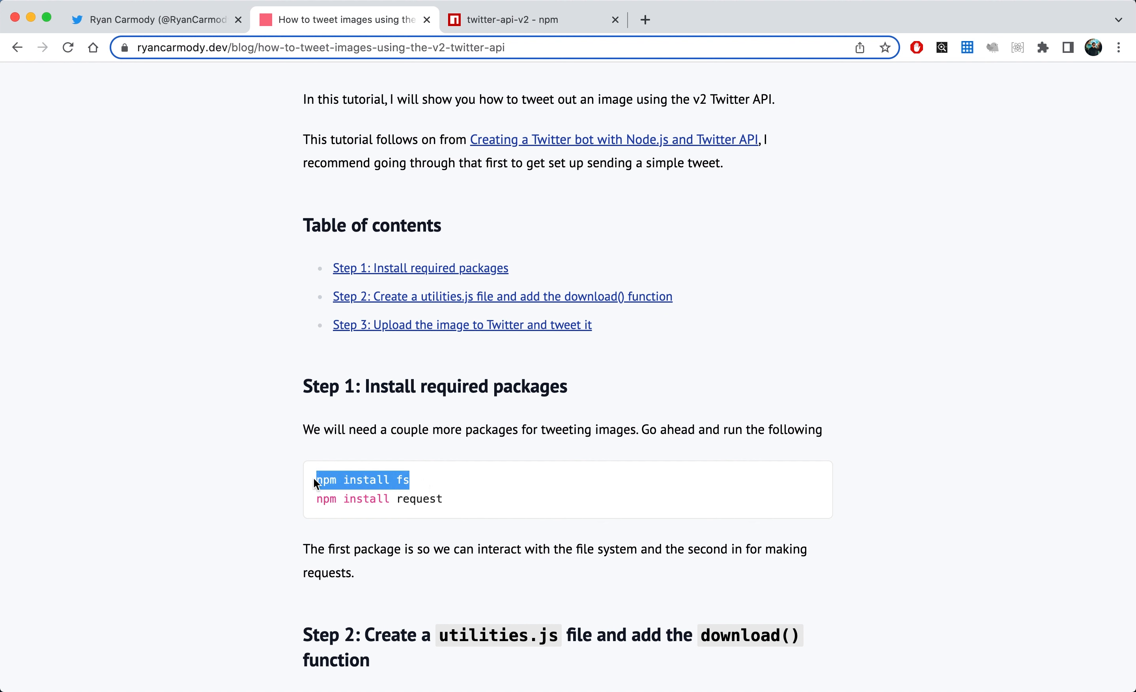
mouse_move(432, 480)
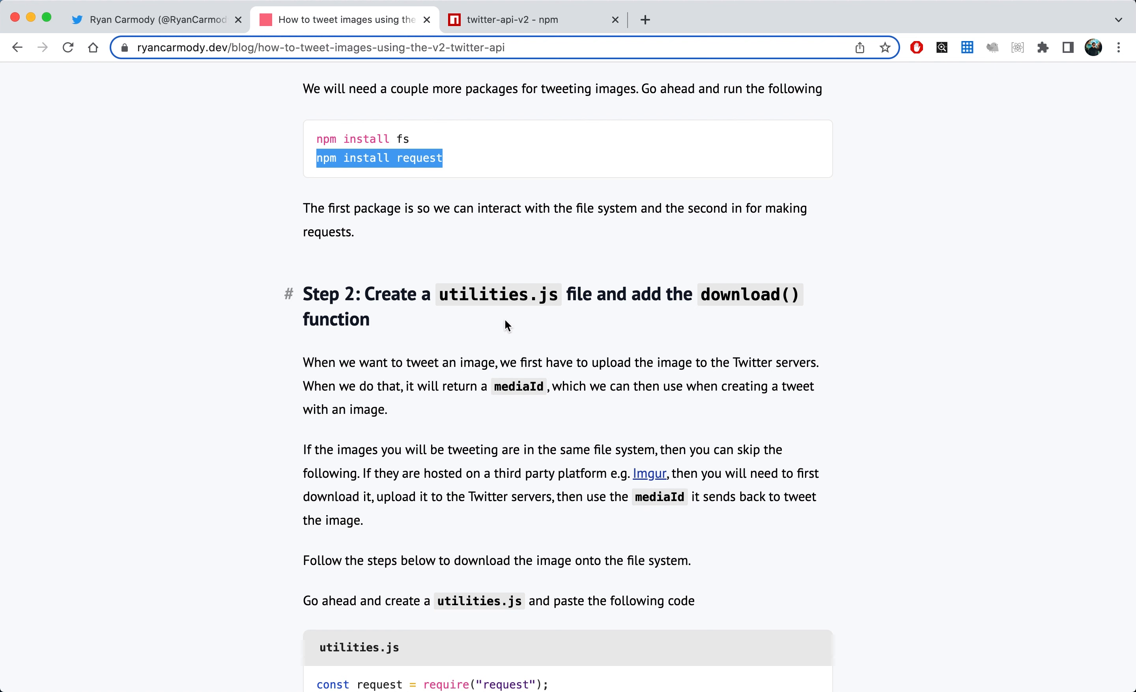
mouse_move(742, 299)
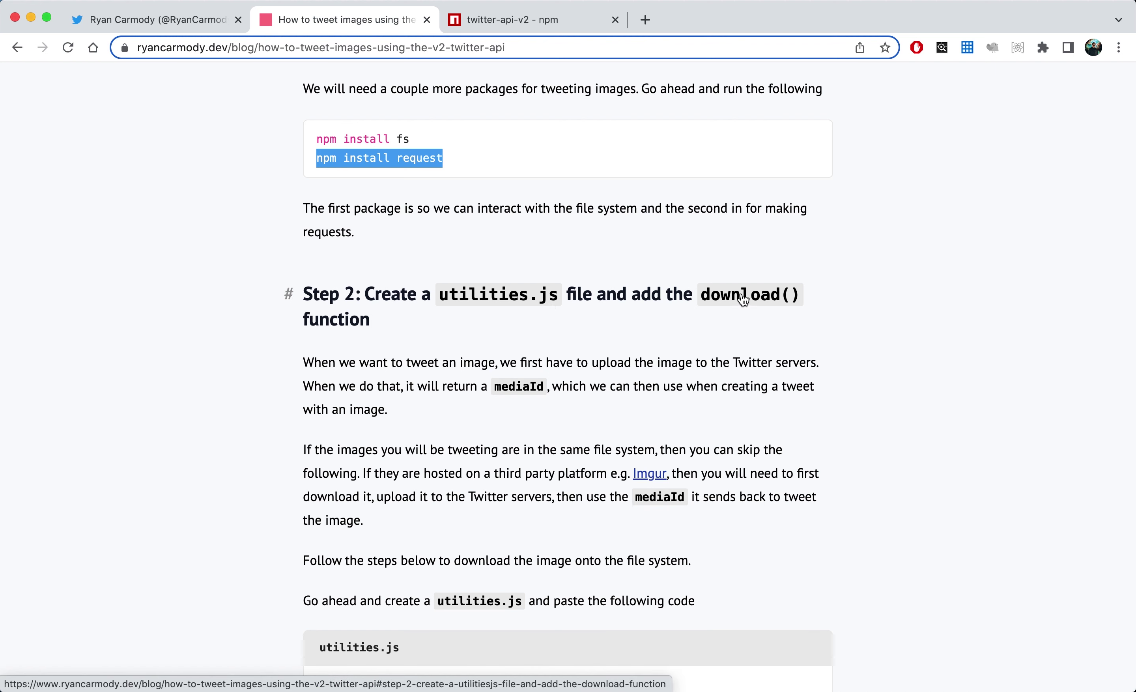
mouse_move(494, 345)
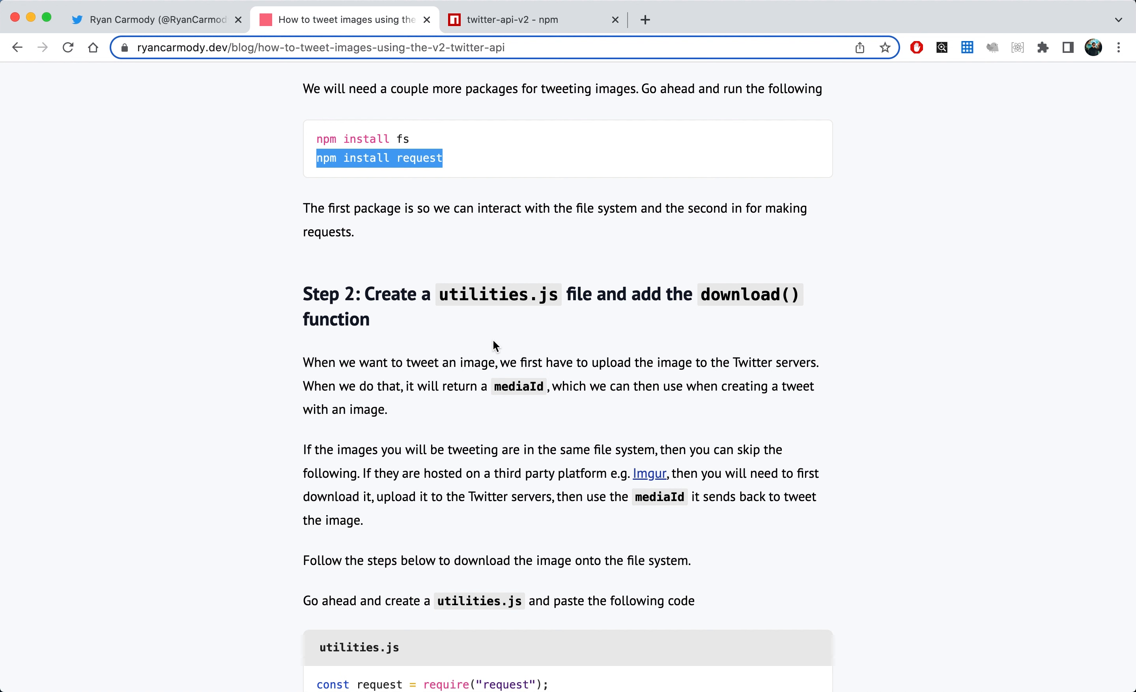
mouse_move(389, 379)
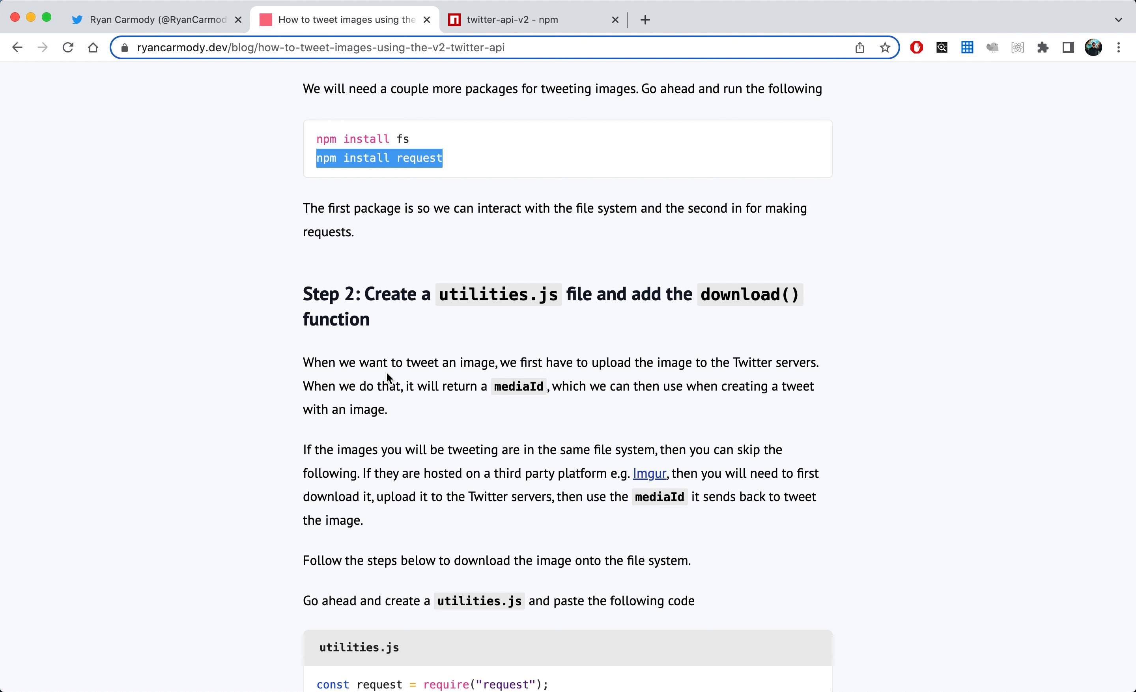
mouse_move(491, 419)
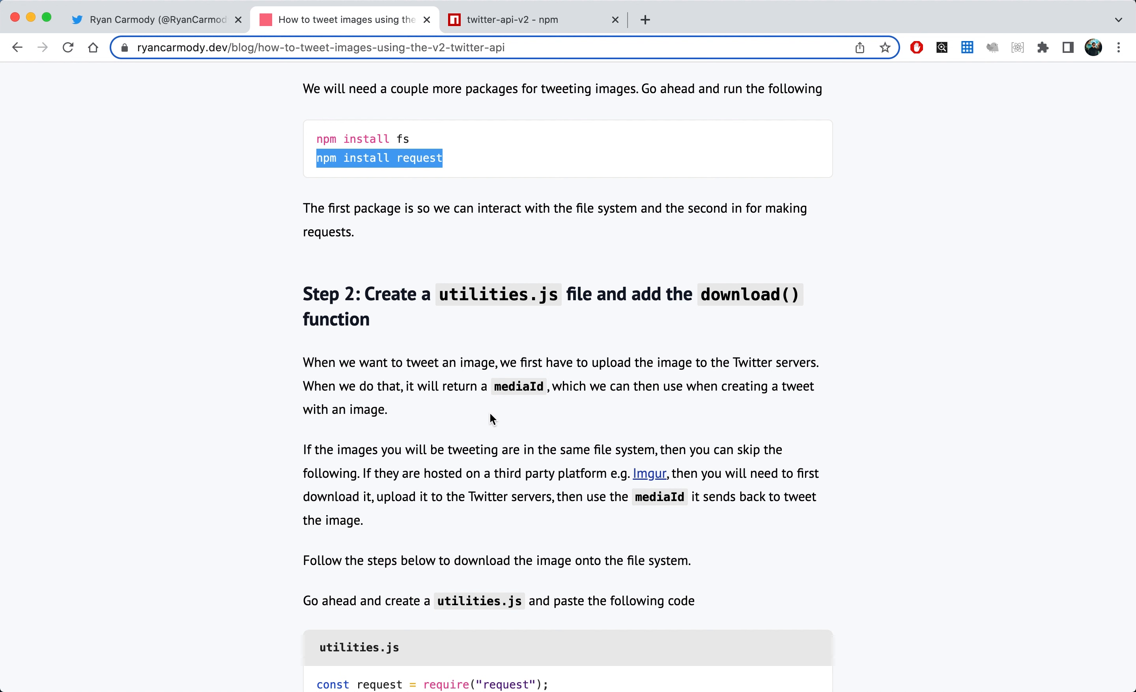
mouse_move(279, 424)
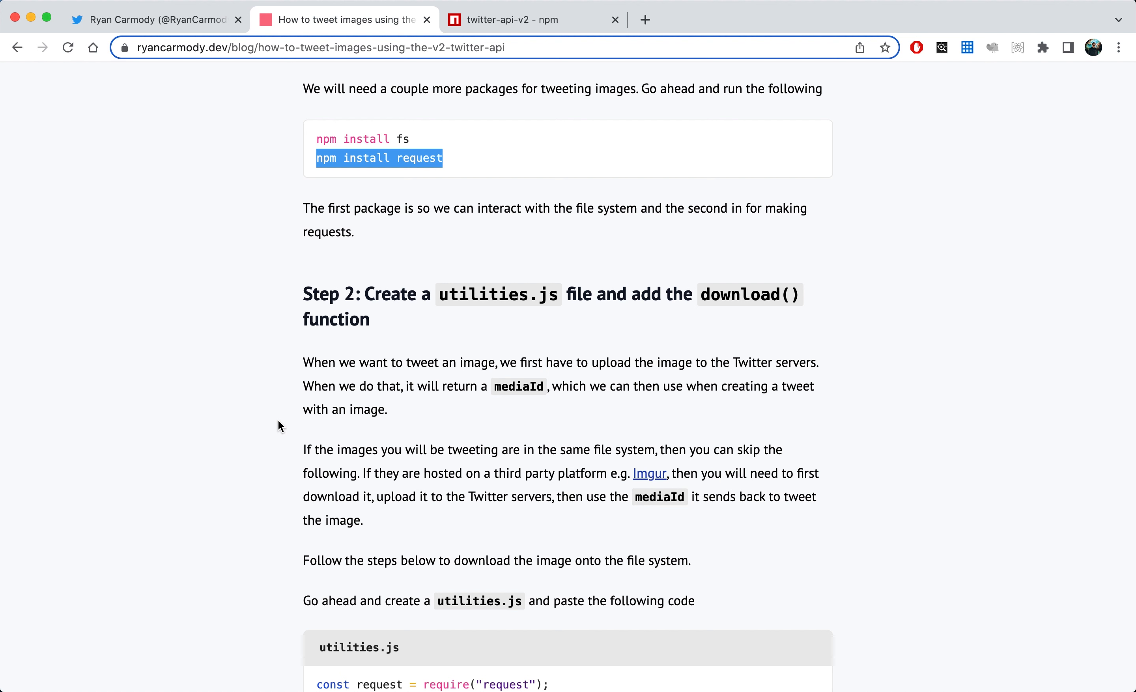
mouse_move(444, 407)
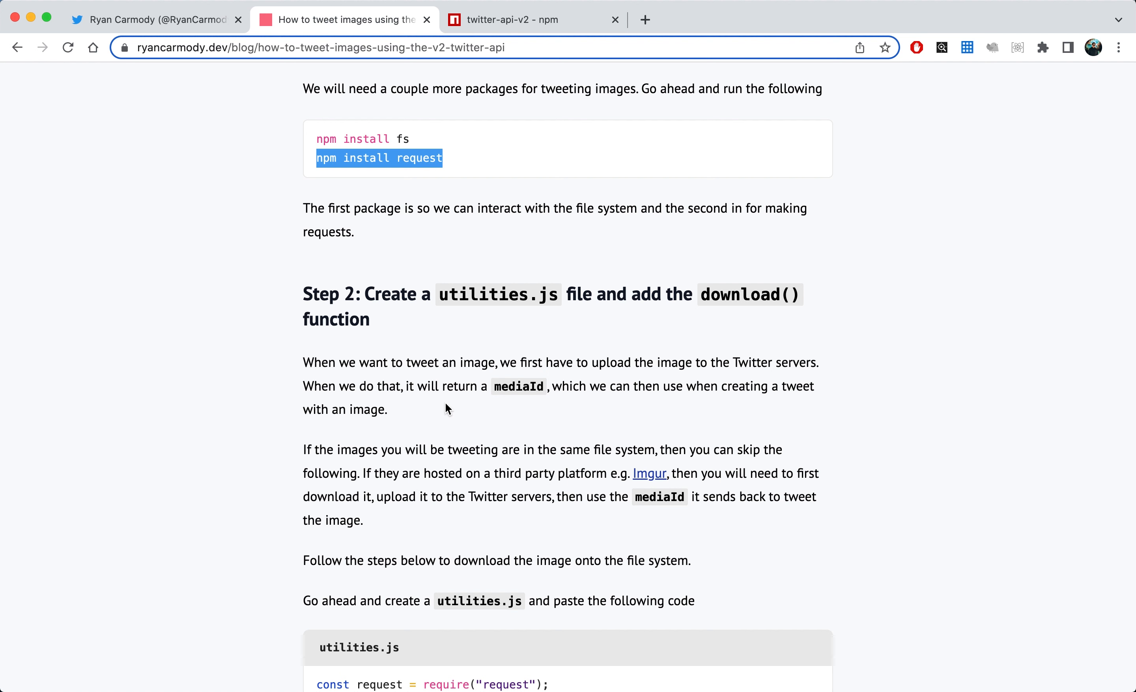
mouse_move(421, 418)
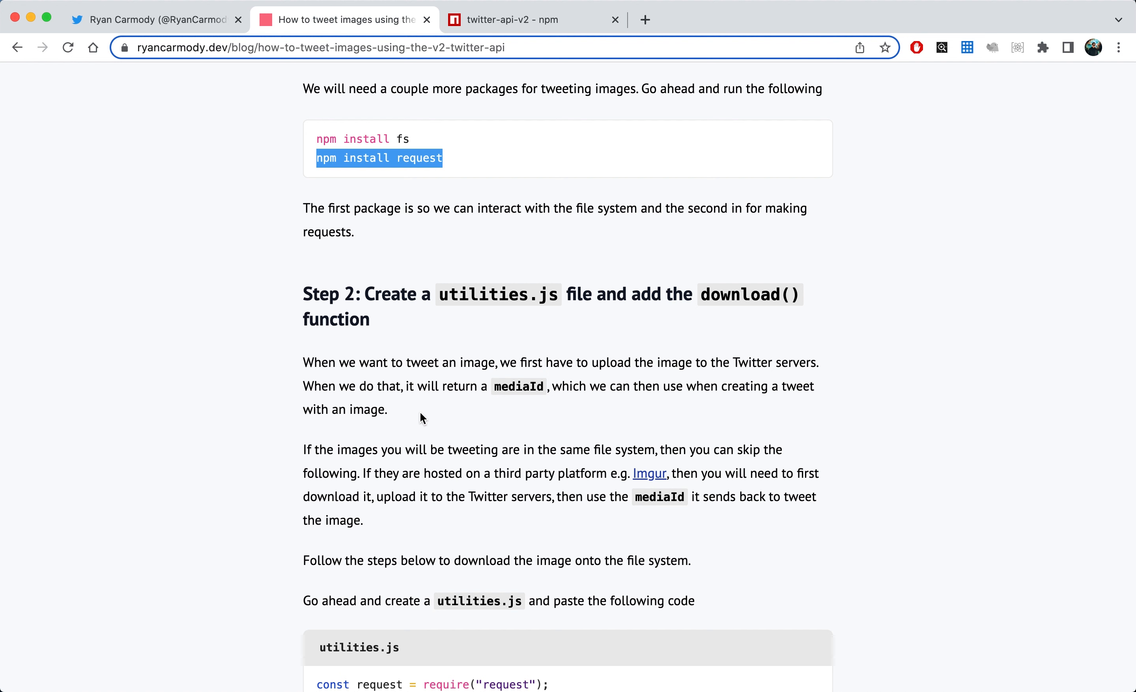
mouse_move(480, 440)
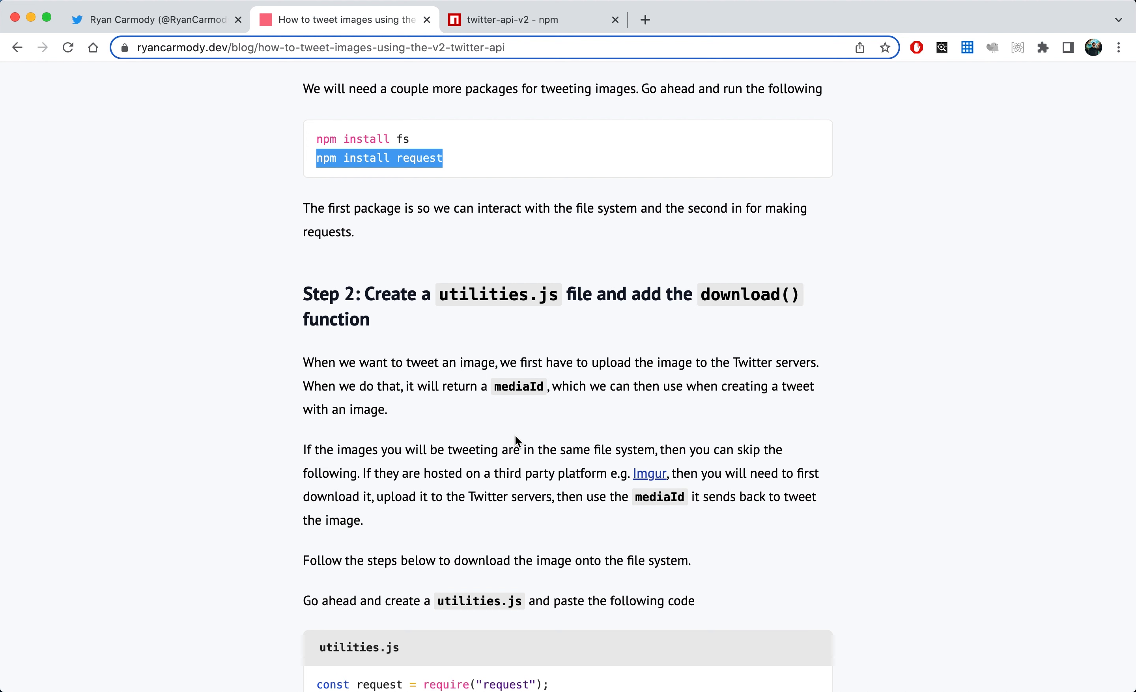
Read Step 2 of the tutorial down to the utilities.js download() code block.
scroll(down, 3)
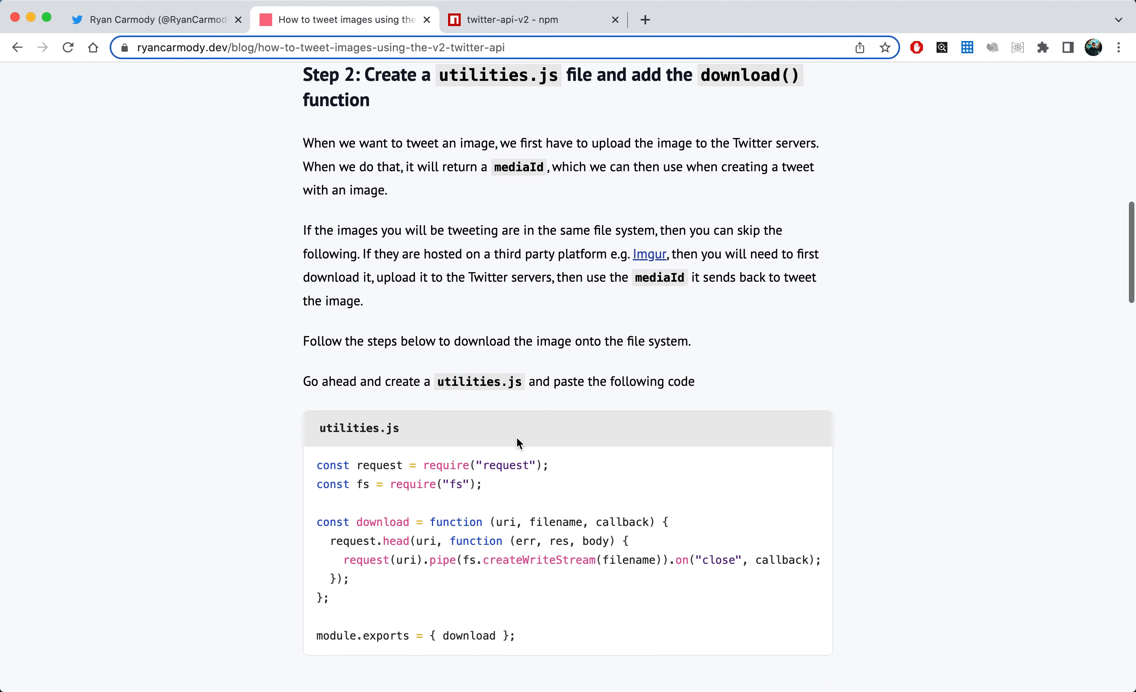
scroll(down, 3)
text(utilit)
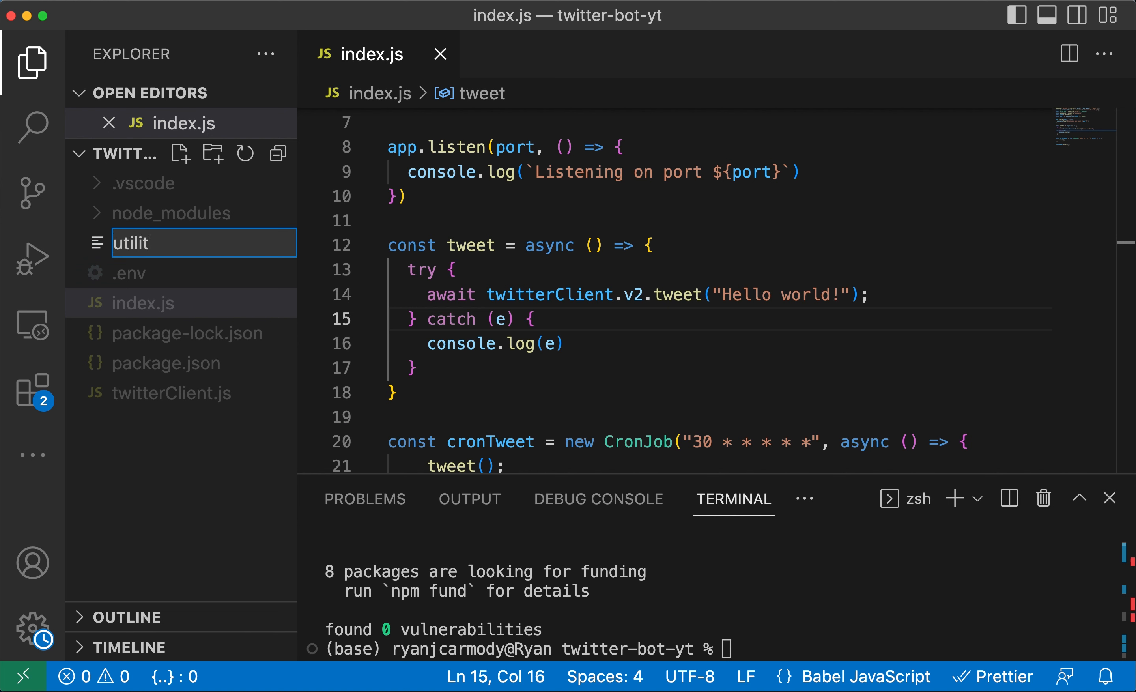
Create utilities.js in the project and paste the request/fs download() function code.
text(ies.)
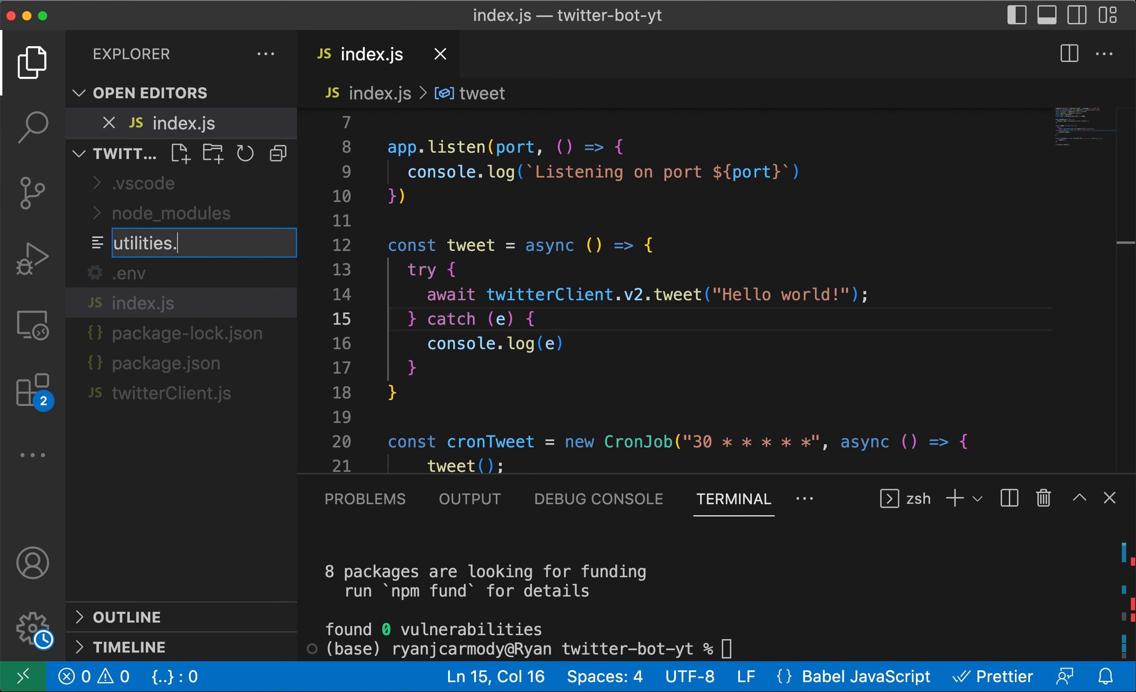
key(Enter)
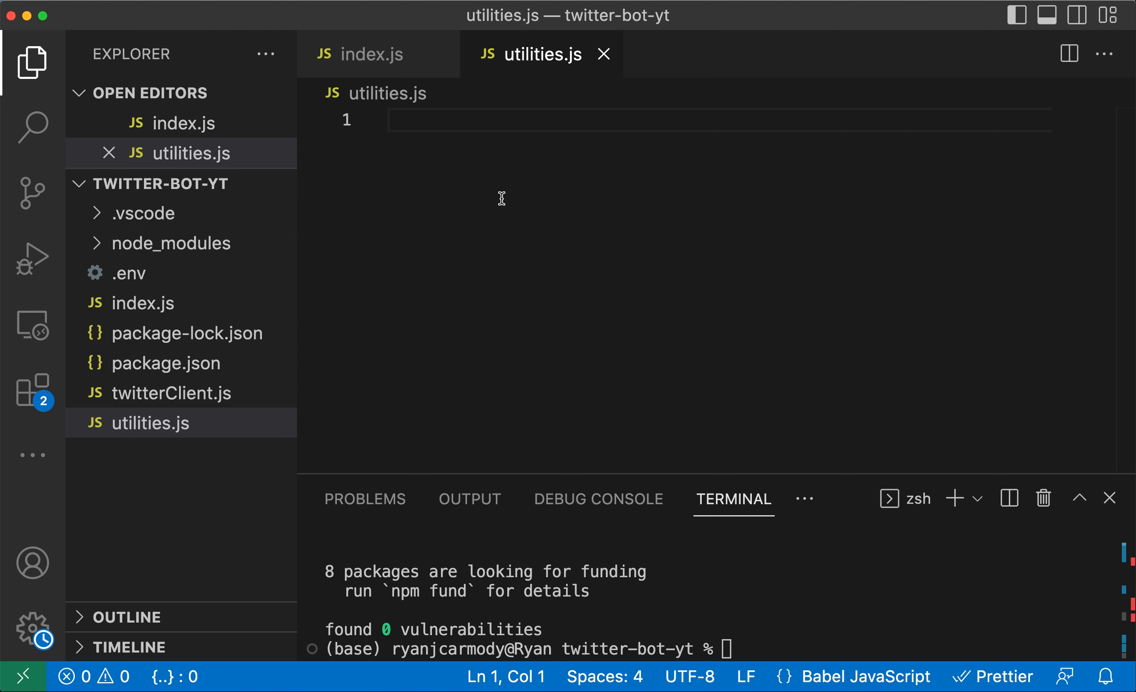
text(const request = require("request");)
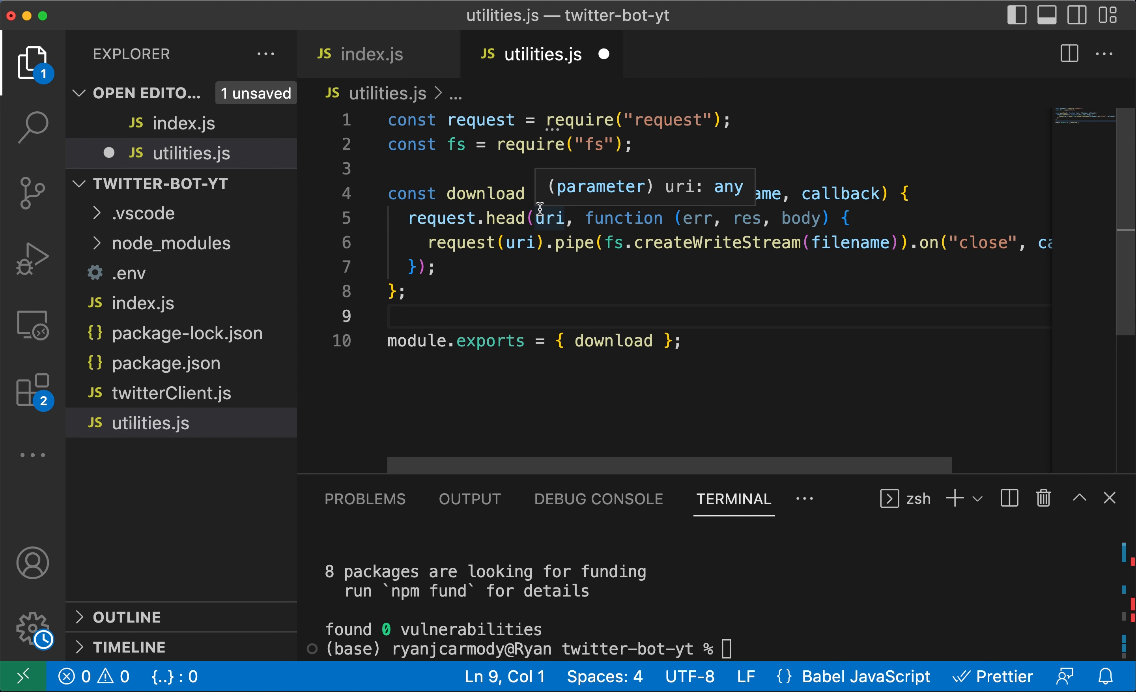
mouse_move(453, 193)
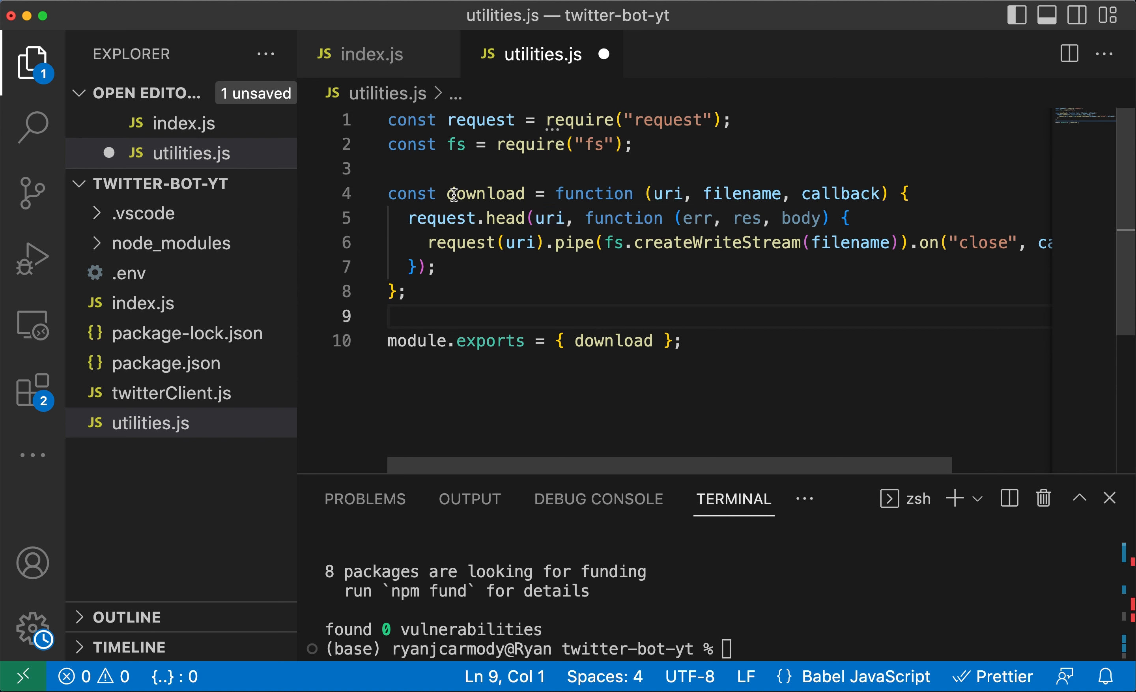
mouse_move(523, 241)
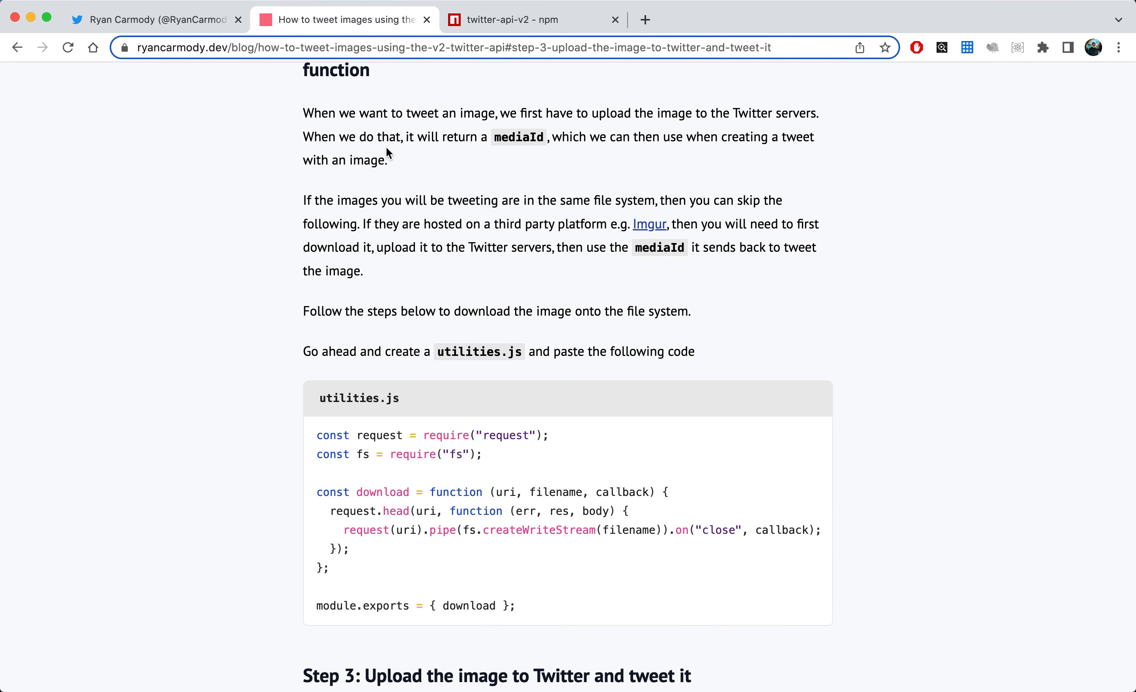
Reach the tutorial's Step 3 index.js code for uploading and tweeting the image.
scroll(down, 3)
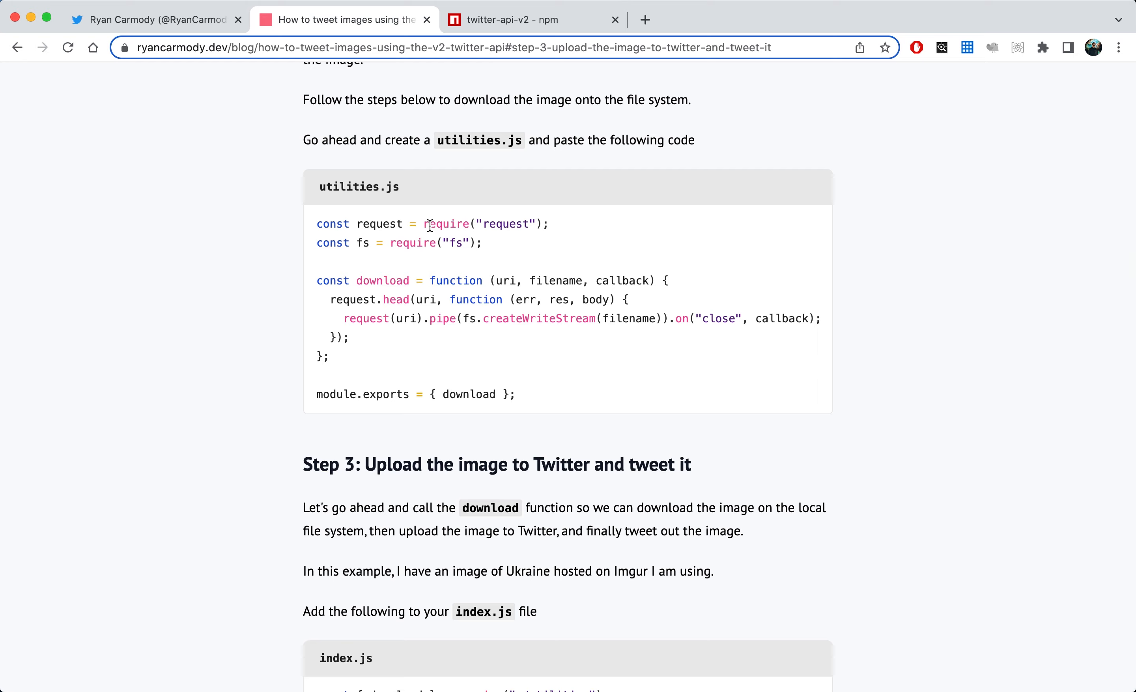
scroll(down, 3)
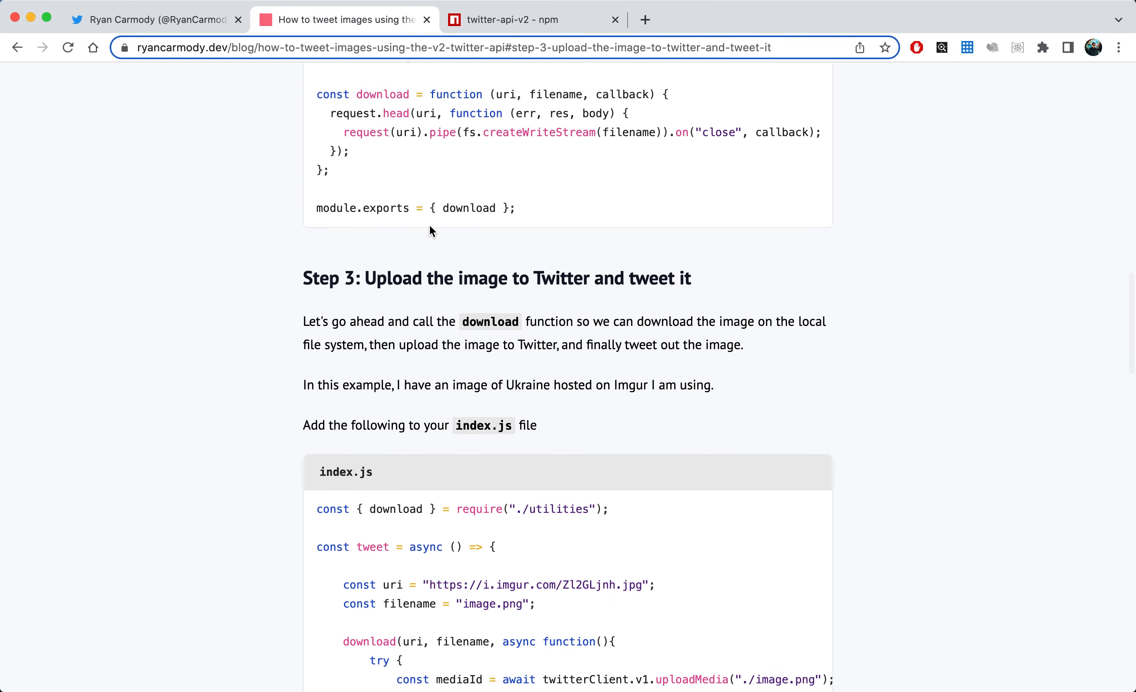
scroll(down, 3)
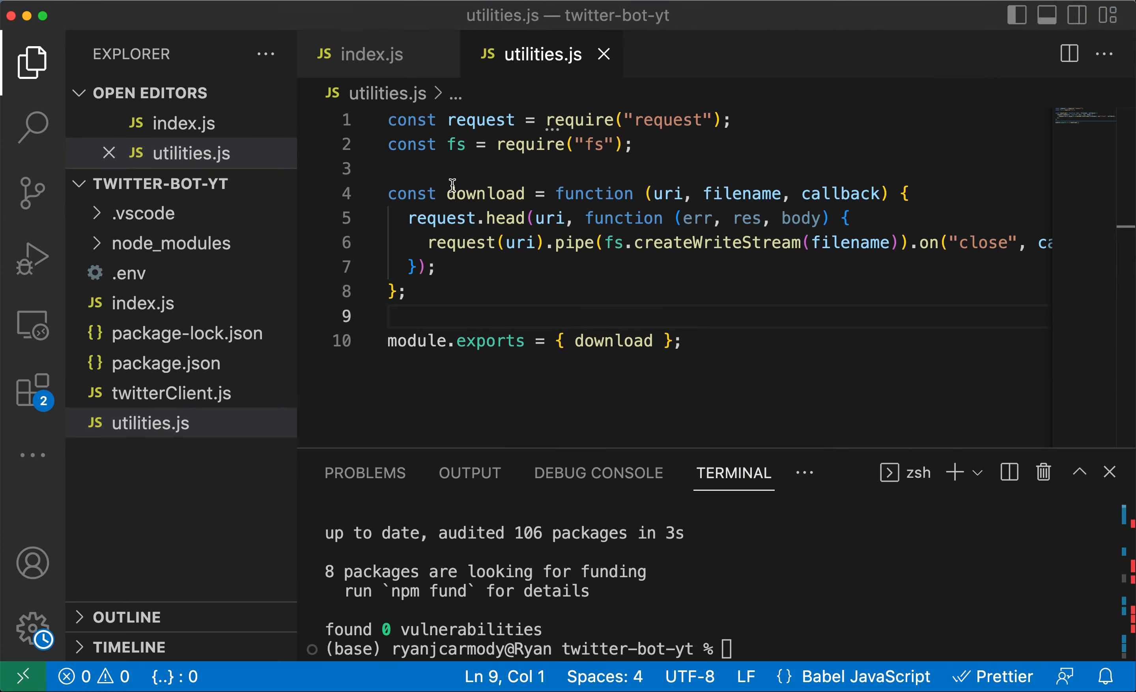
In index.js require download from ./utilities and add the Step 3 tweet function.
click(372, 53)
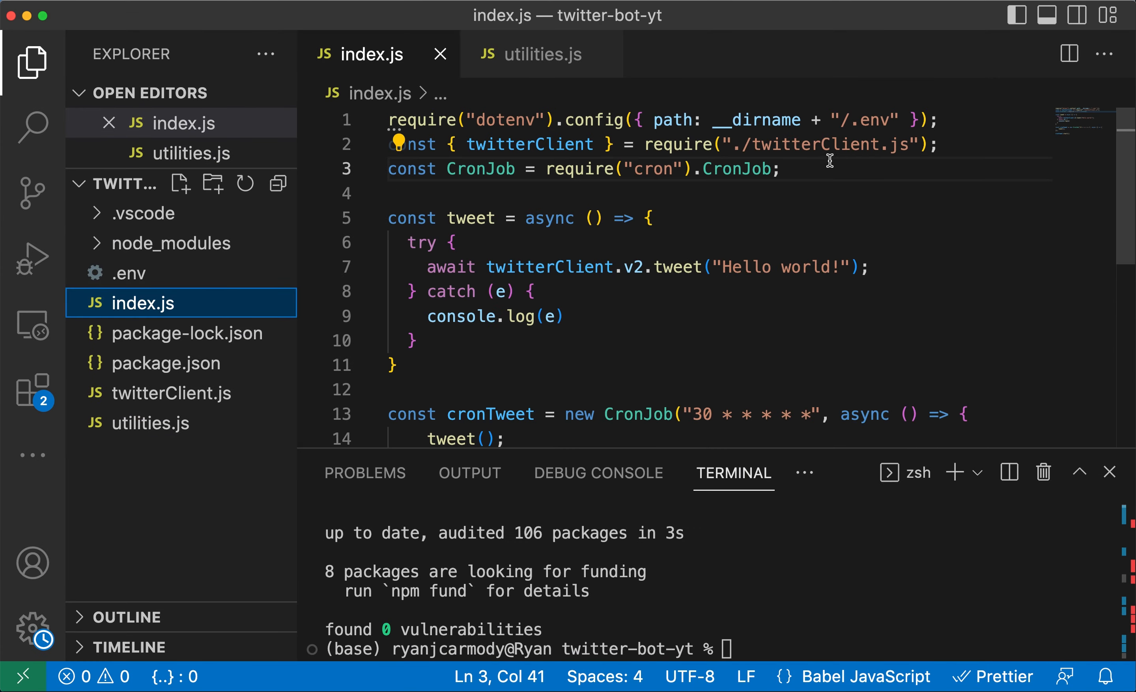
text(const { download } = require("./utilities");)
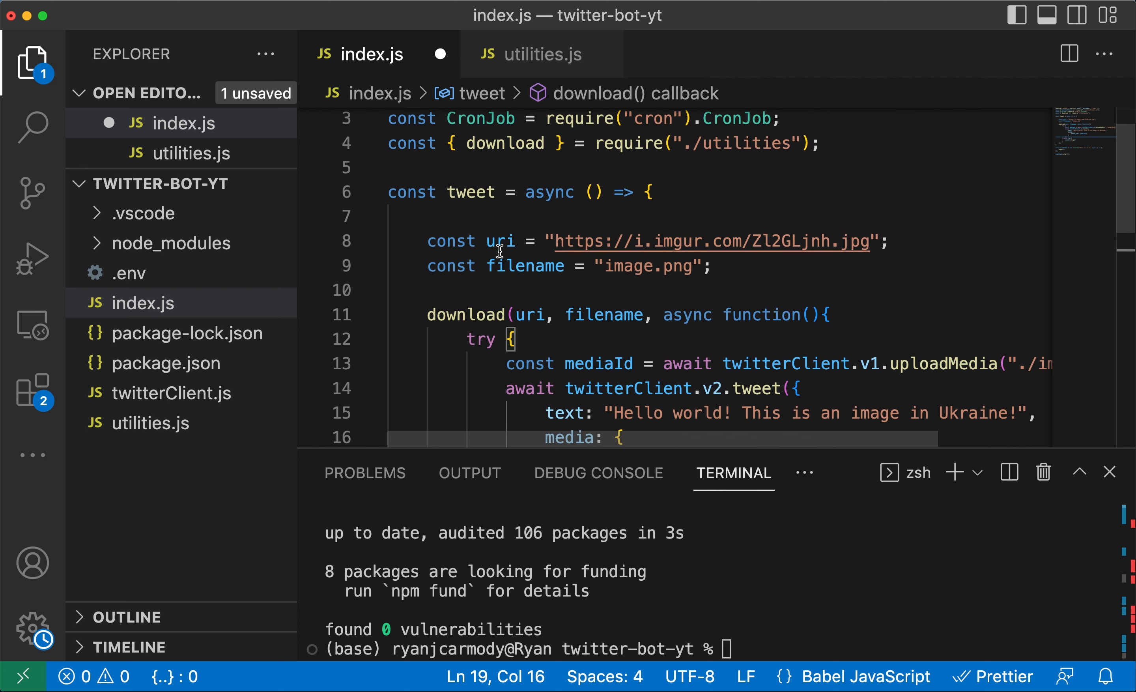
mouse_move(471, 325)
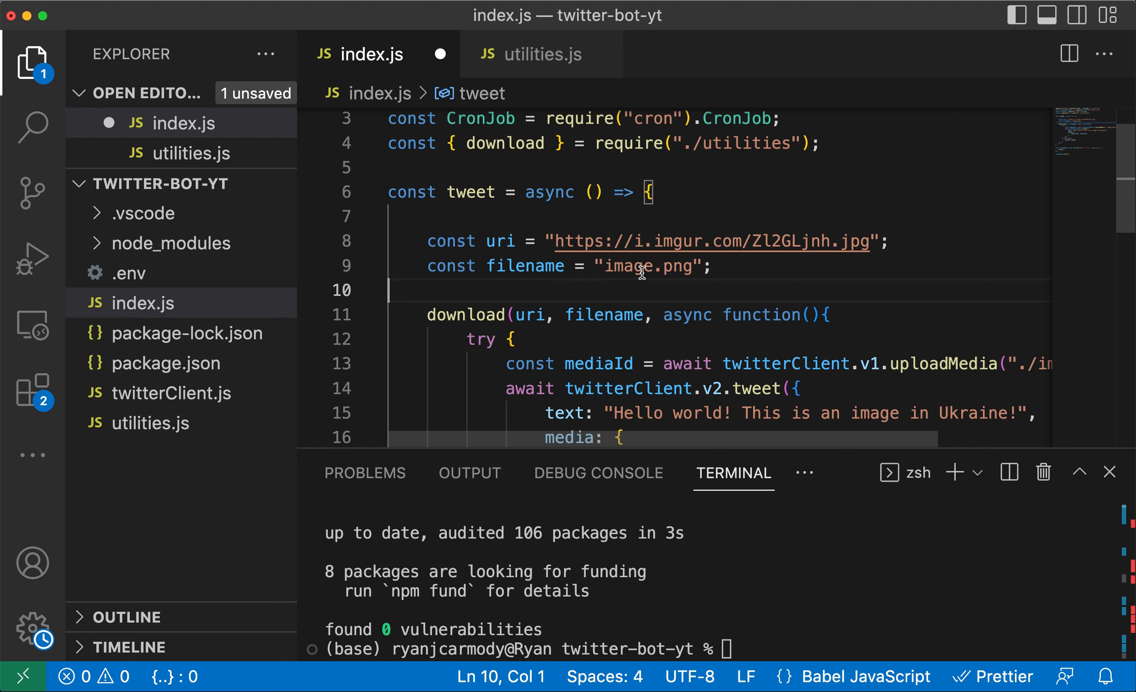
mouse_move(678, 266)
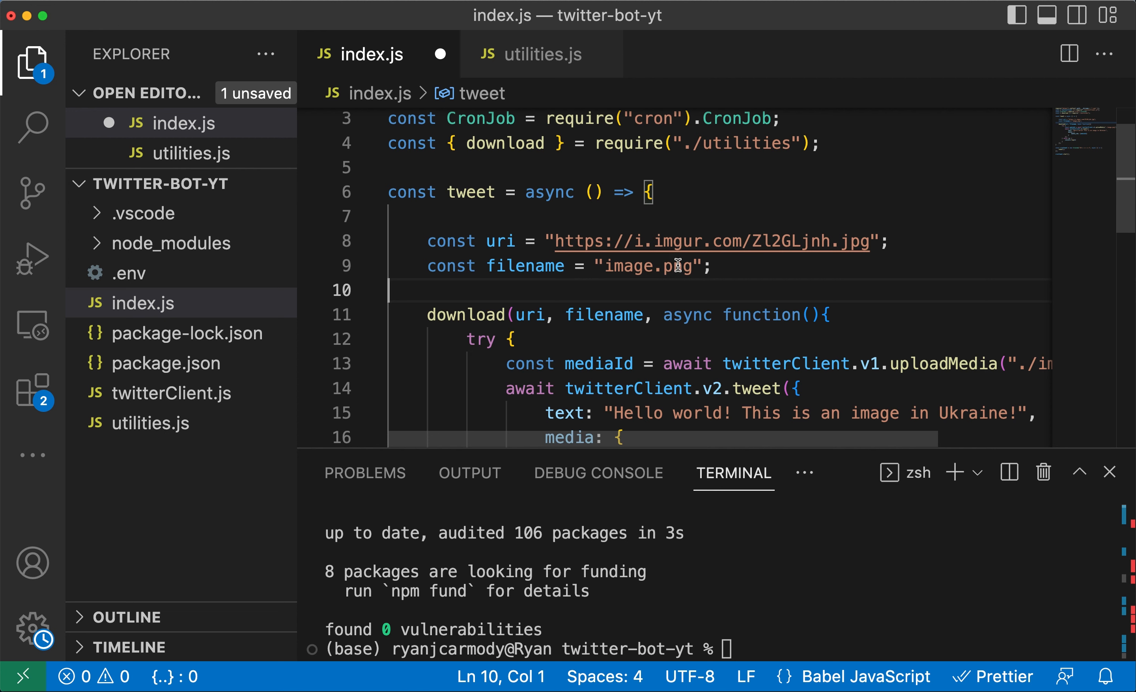
Add console.log(mediaId) after uploadMedia, keeping the tweet call commented, and save.
scroll(down, 3)
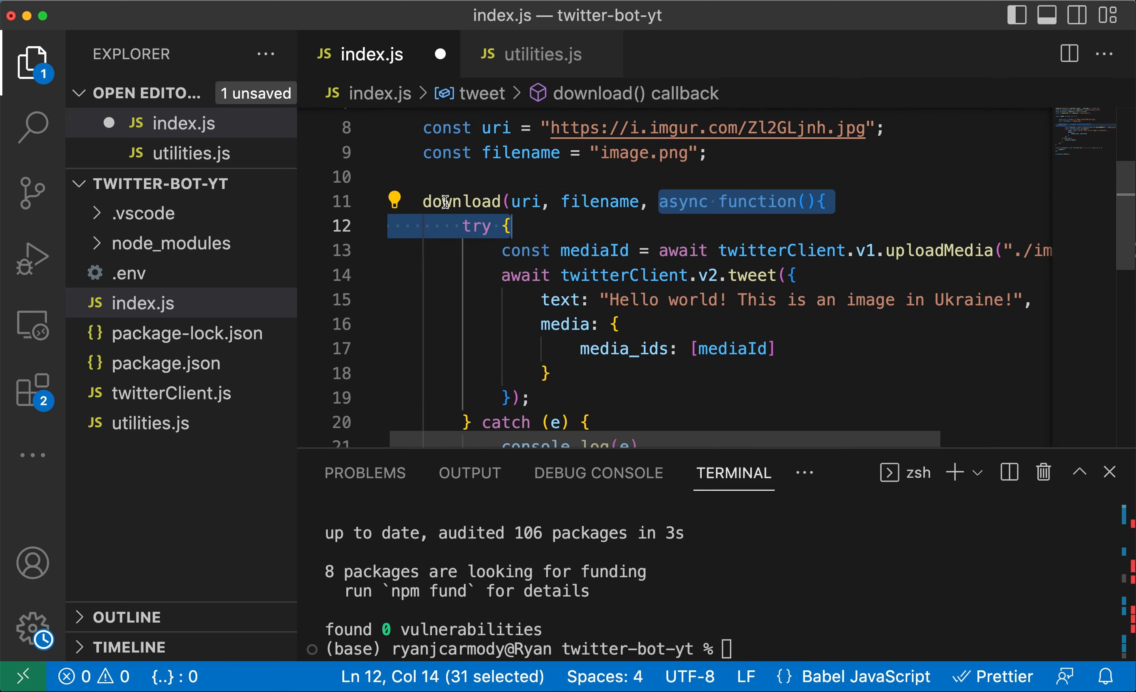
mouse_move(727, 259)
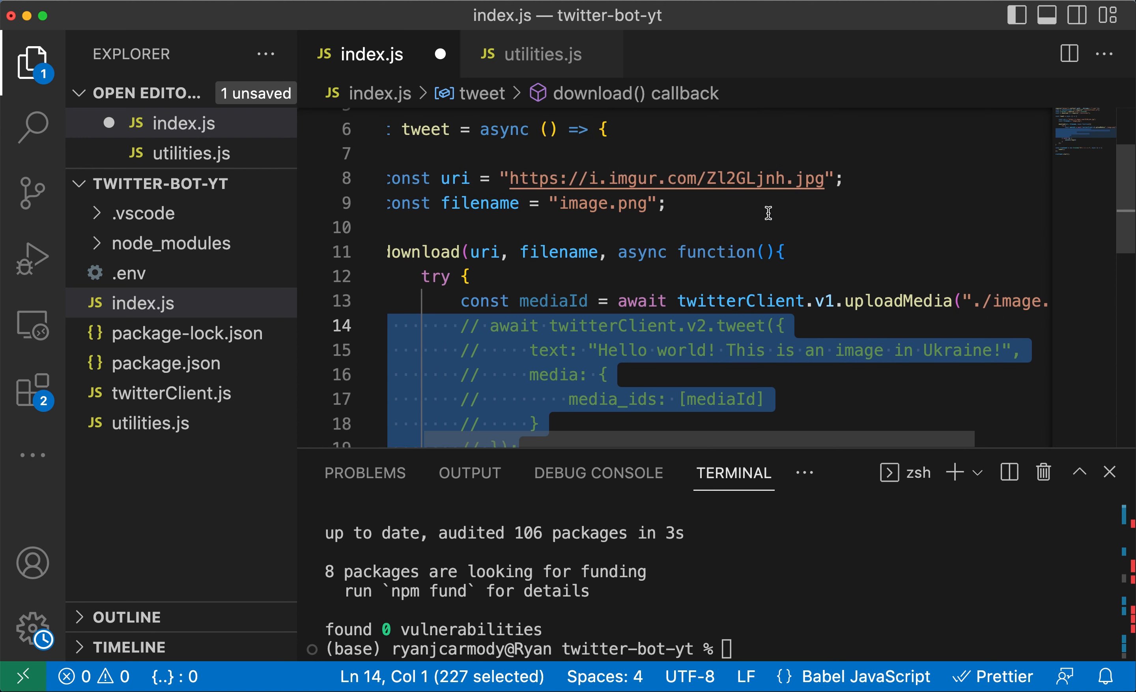
mouse_move(637, 210)
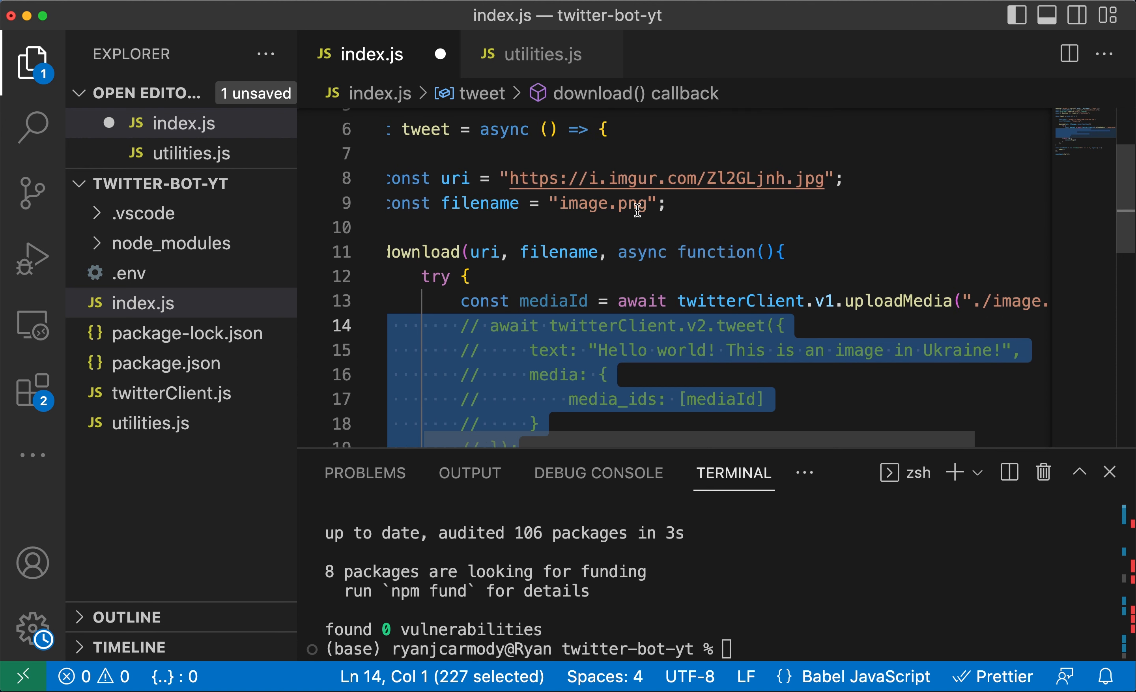
mouse_move(799, 349)
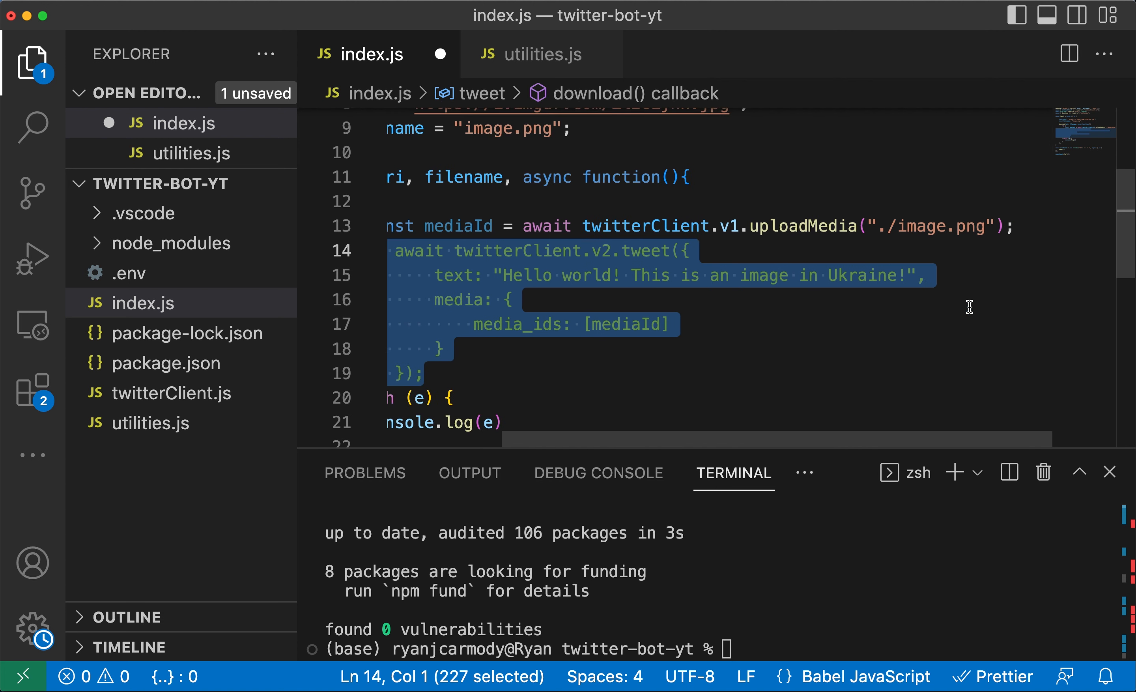
text(console)
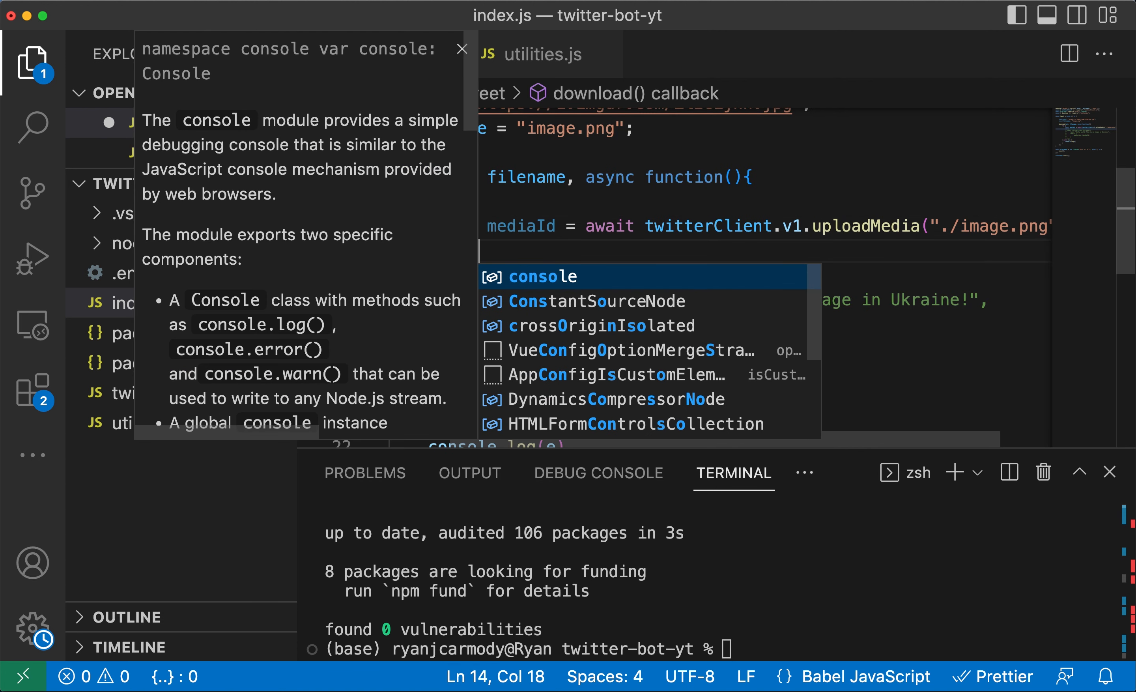
text(console.l)
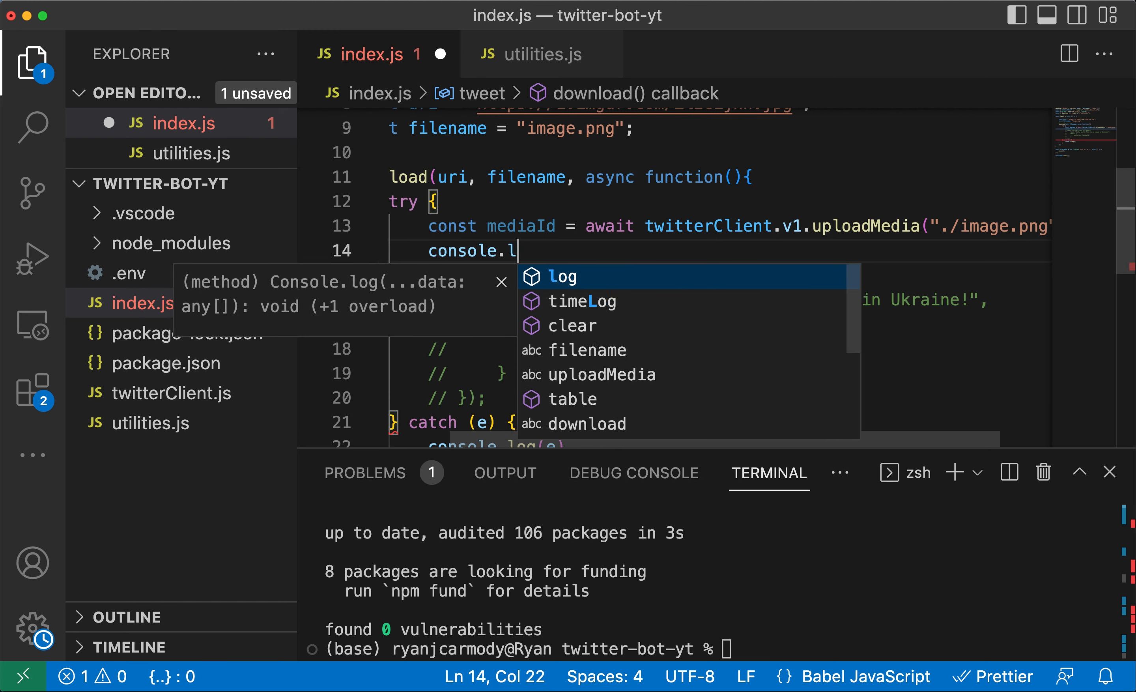
text(og(m)
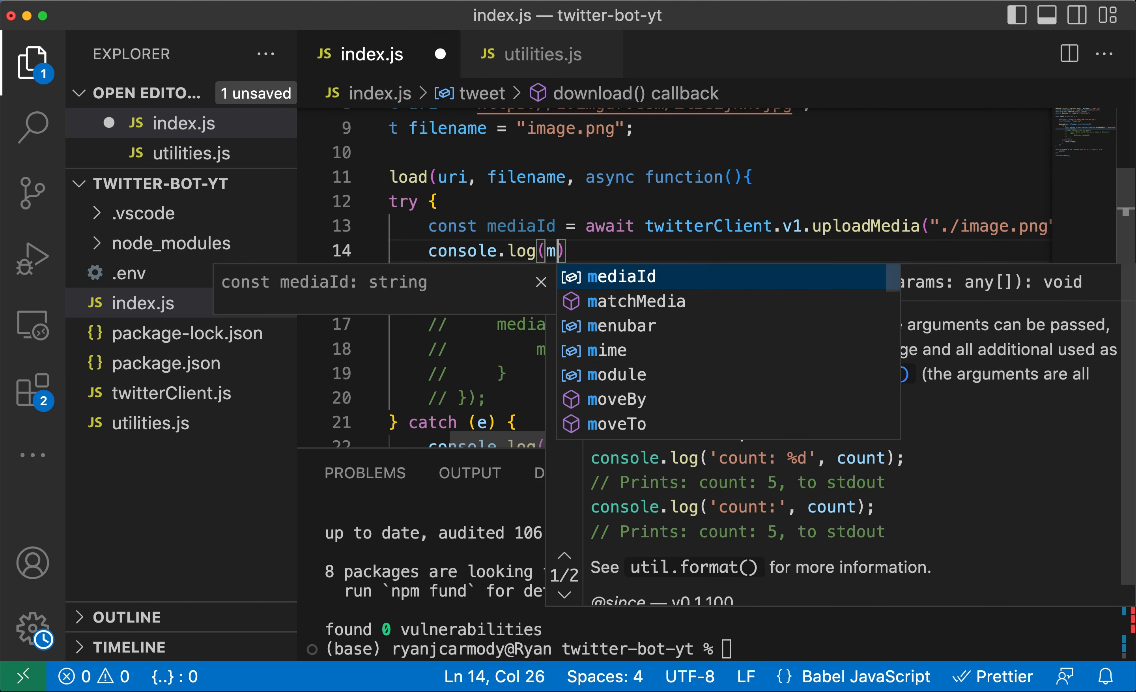
text(edia)
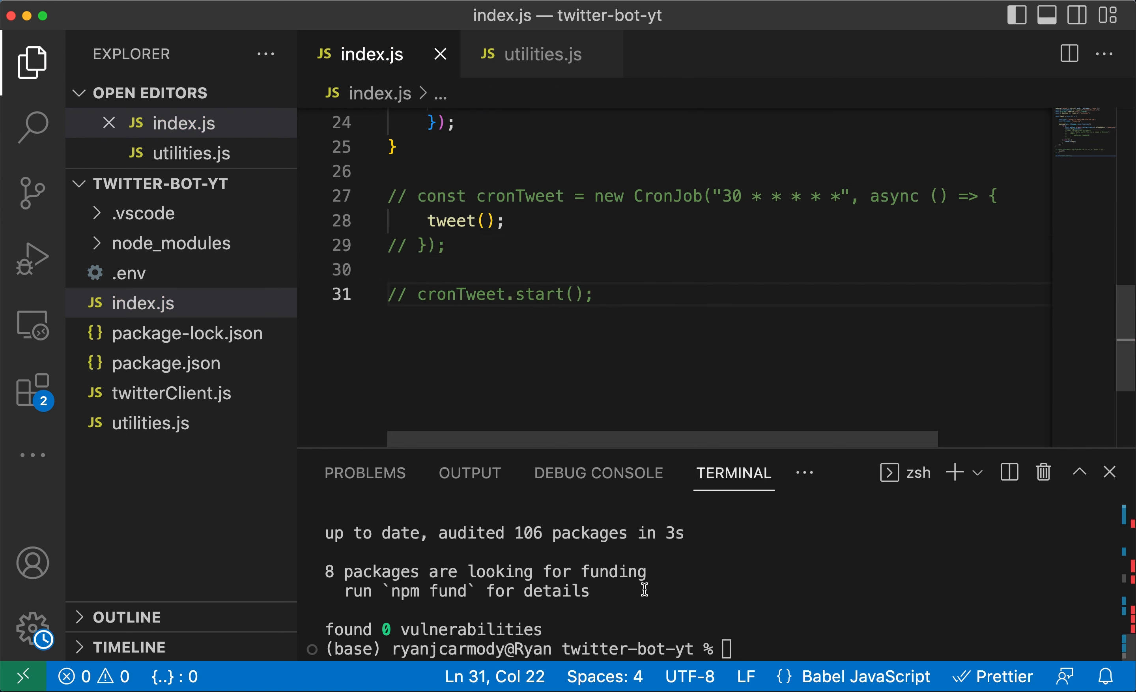
Run npm install request, clear the terminal, and run node index.js to download and upload the image.
text(npm install request)
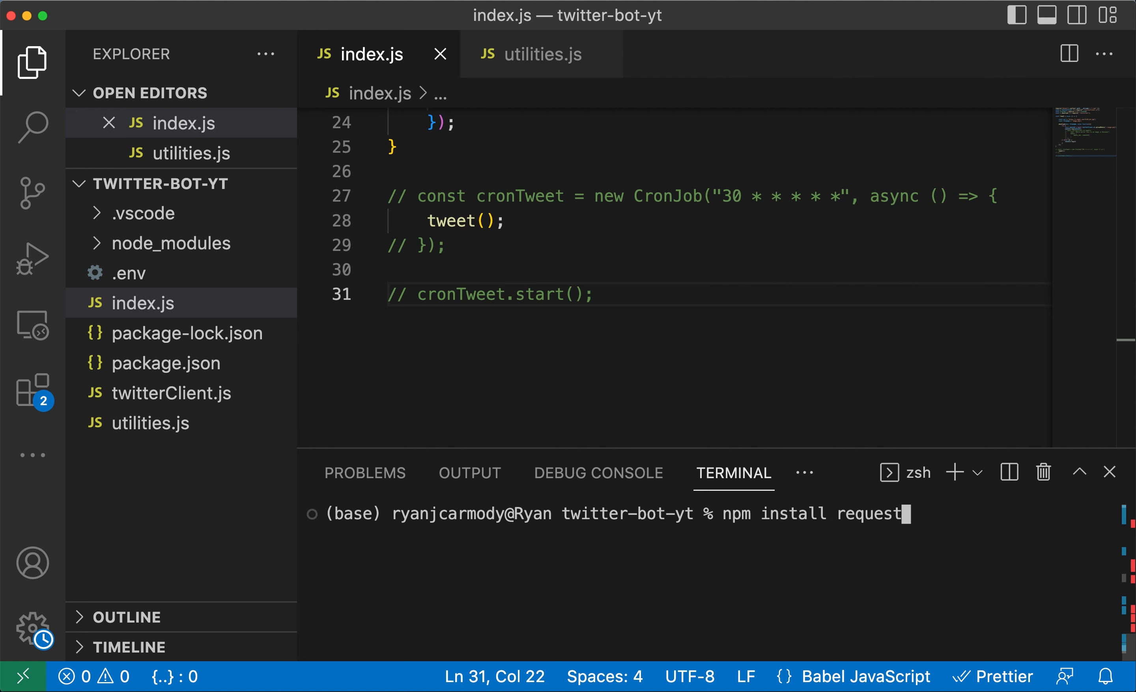
text(clear)
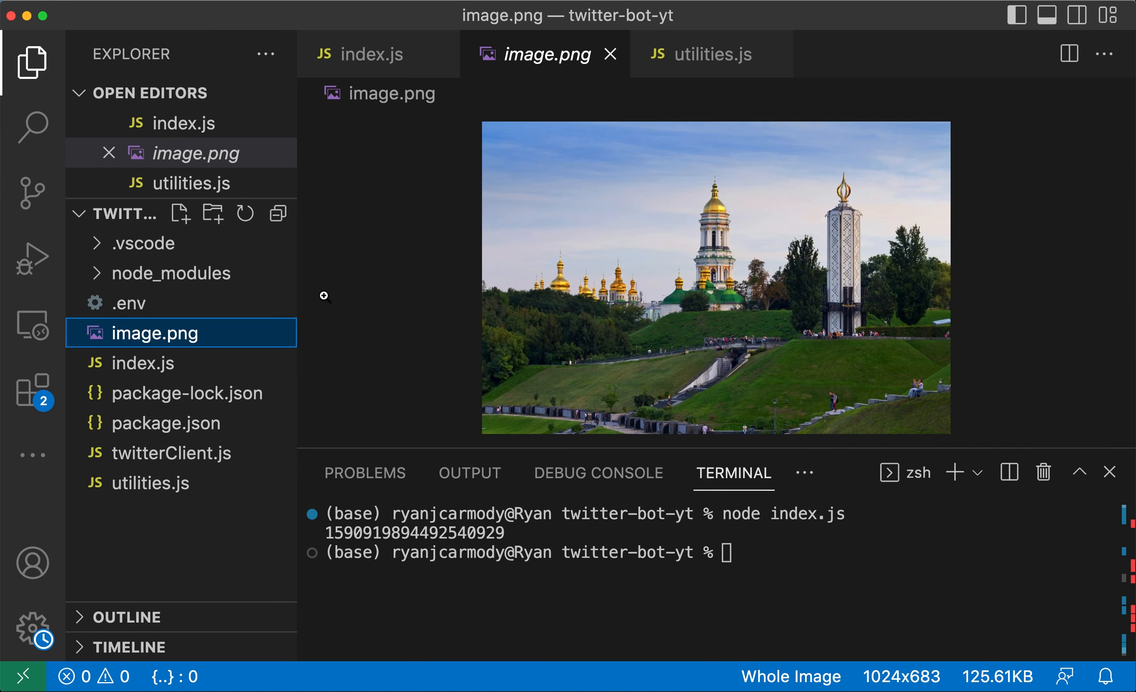
mouse_move(511, 256)
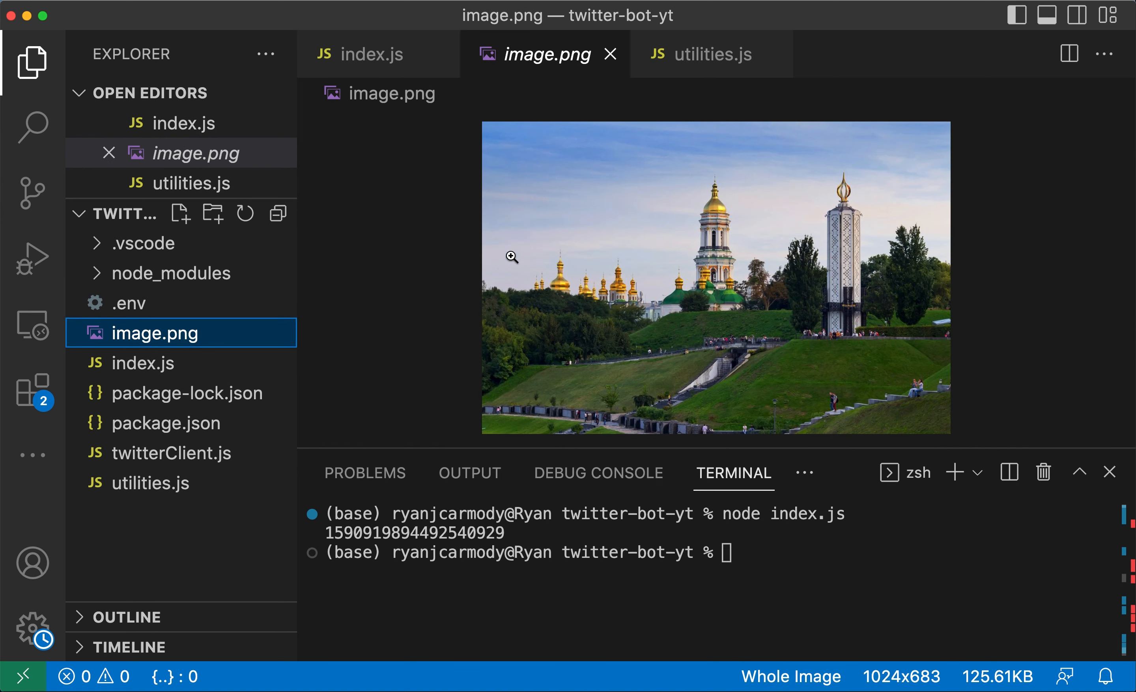
mouse_move(411, 322)
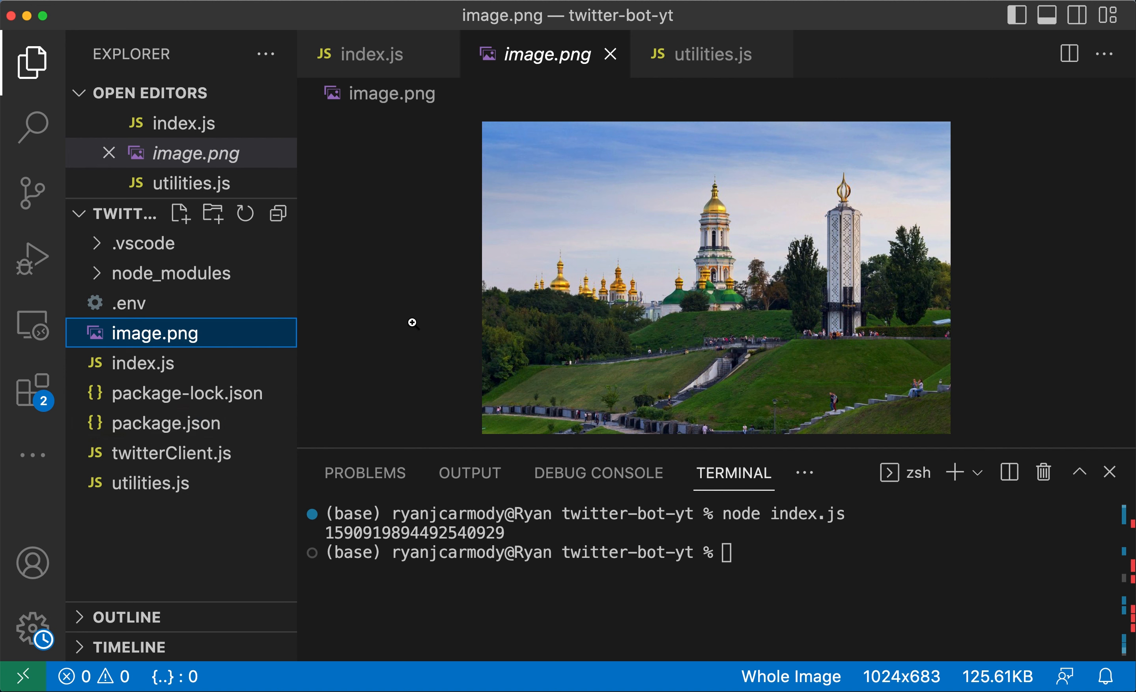
mouse_move(454, 171)
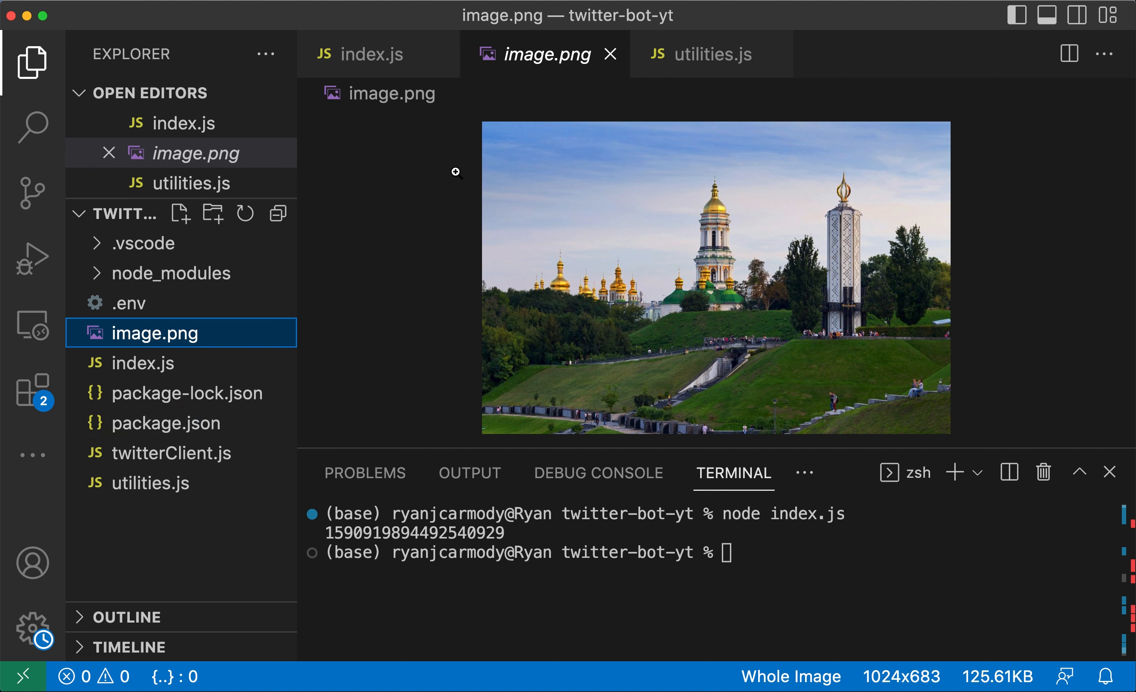
Check the printed media ID and uncomment the twitterClient.v2.tweet block using mediaId.
double_click(415, 533)
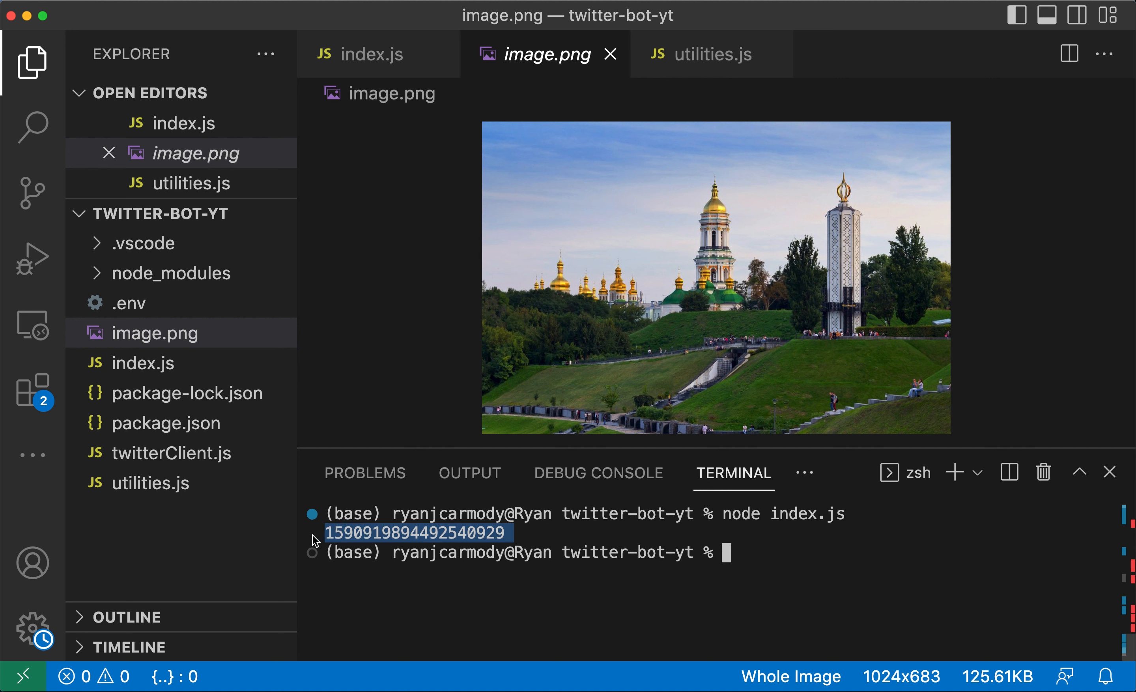
mouse_move(371, 552)
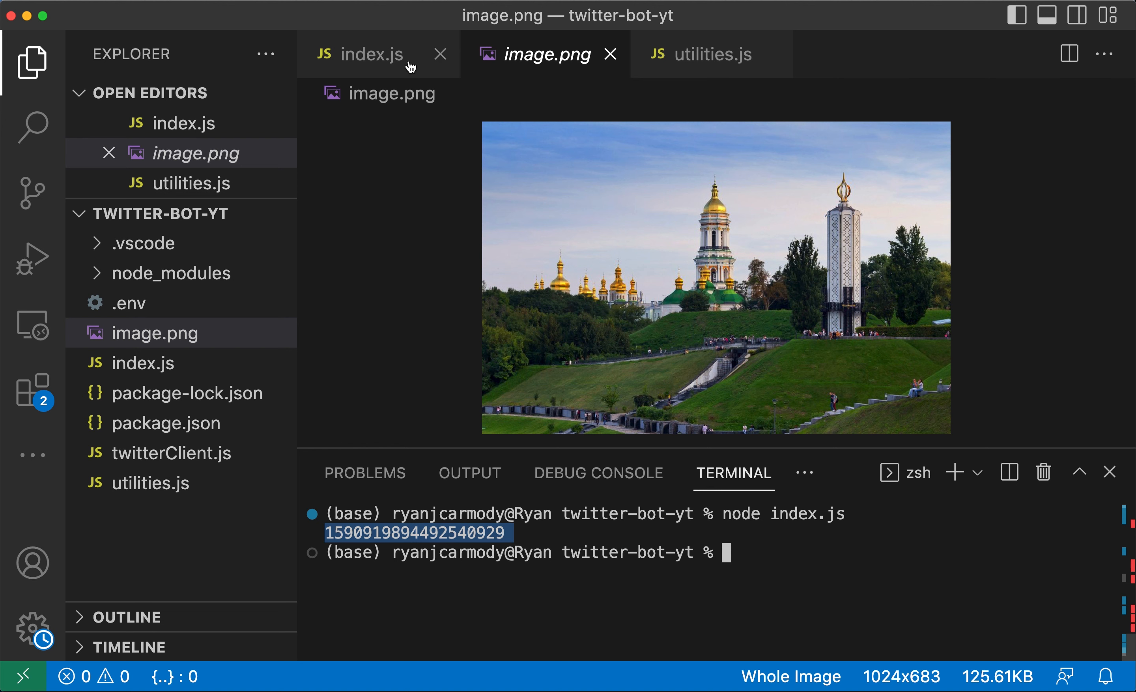
click(372, 54)
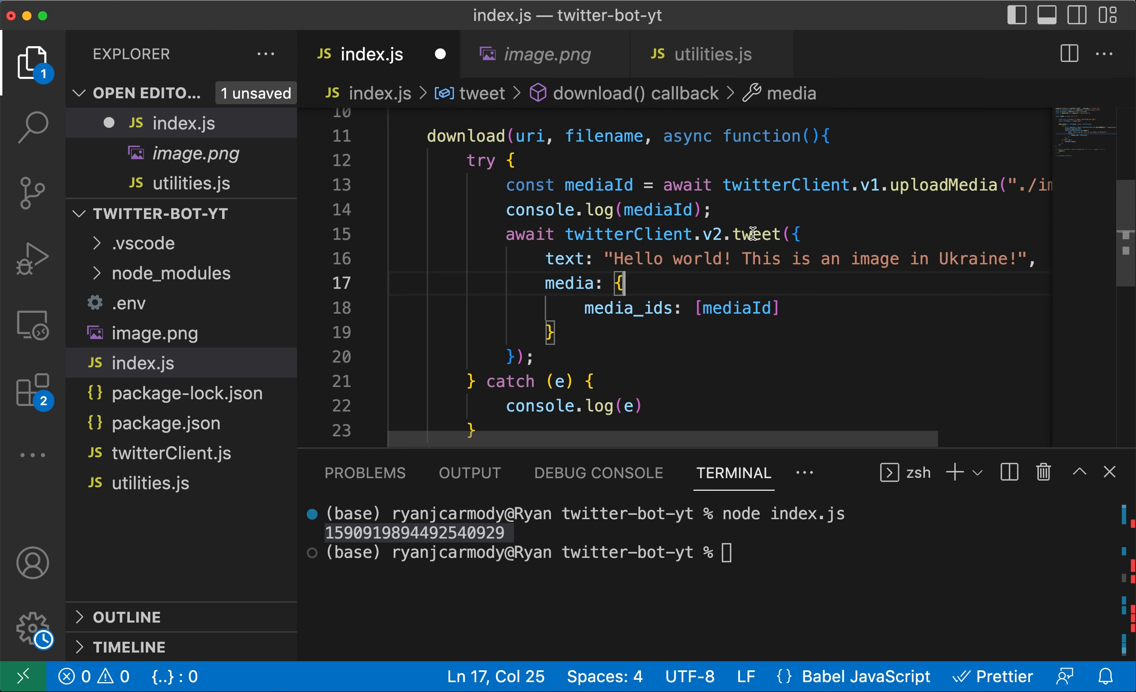
mouse_move(792, 232)
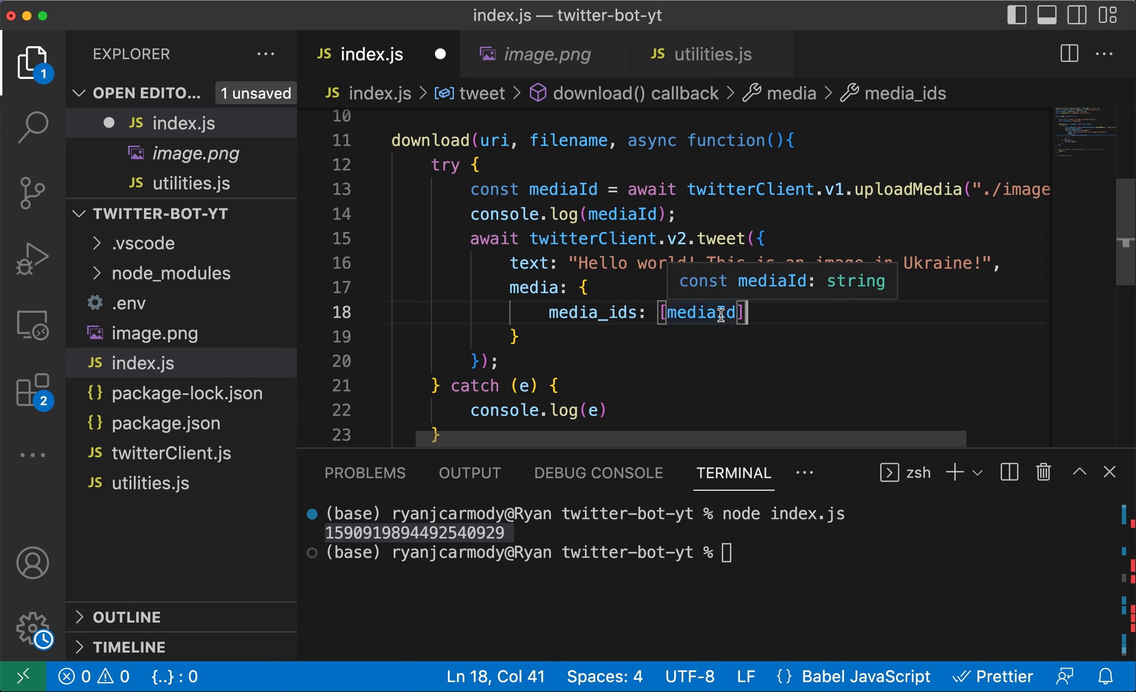
double_click(701, 312)
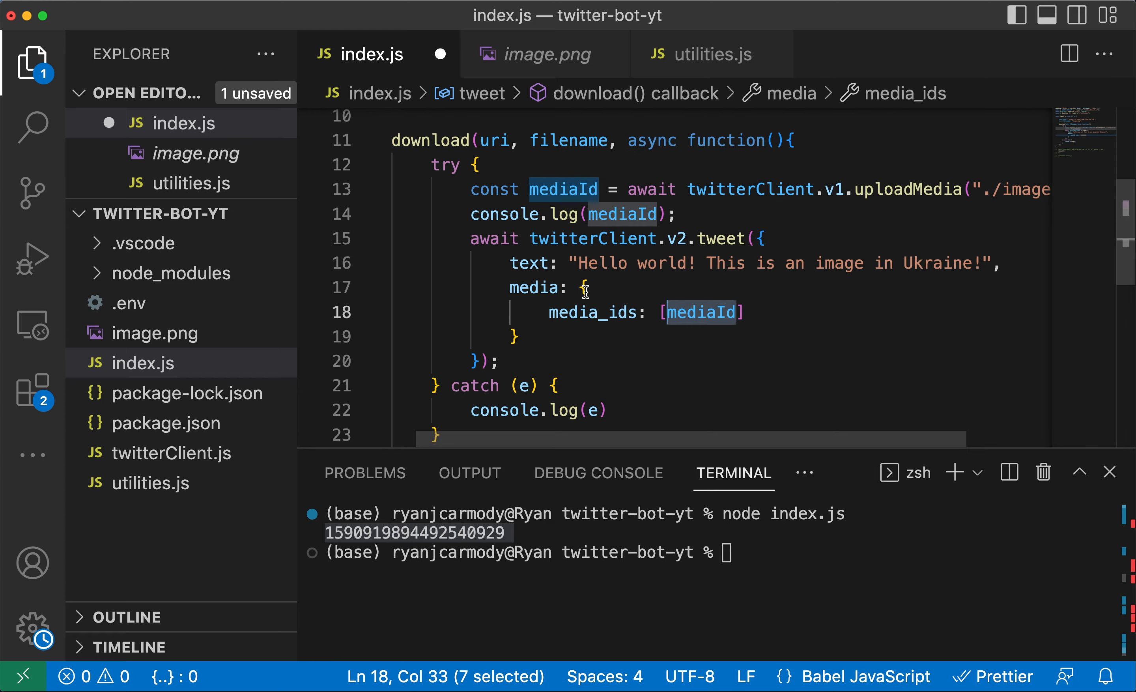
double_click(592, 238)
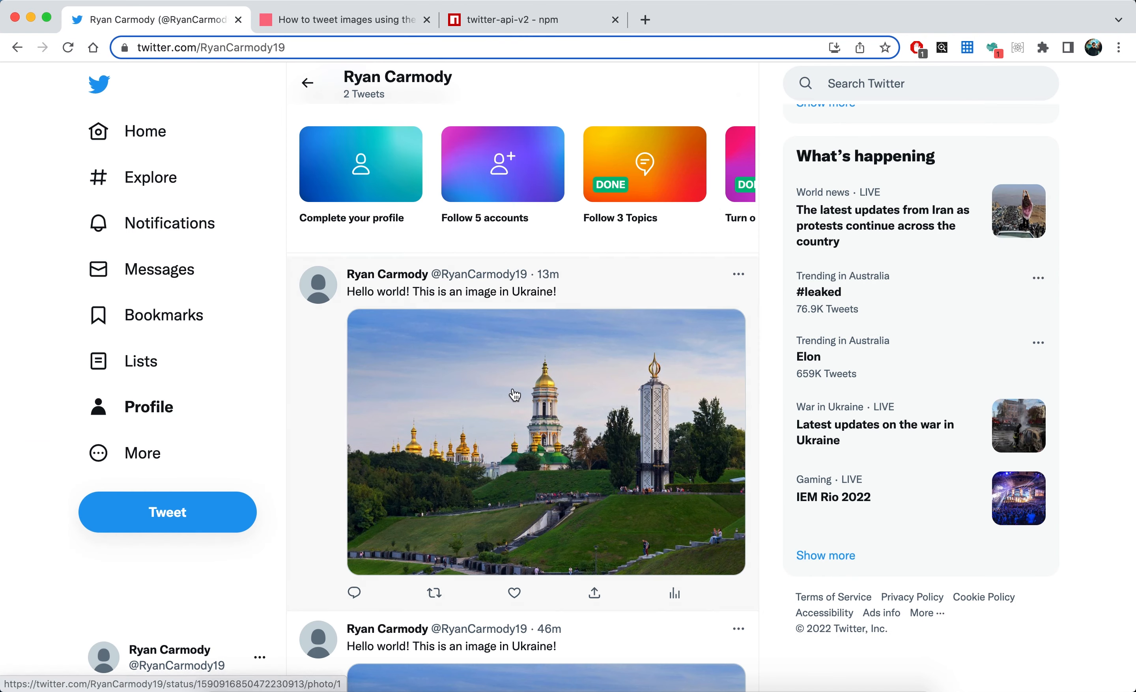
Delete the earlier Ukraine image tweet from the Twitter profile, confirming the deletion.
click(738, 274)
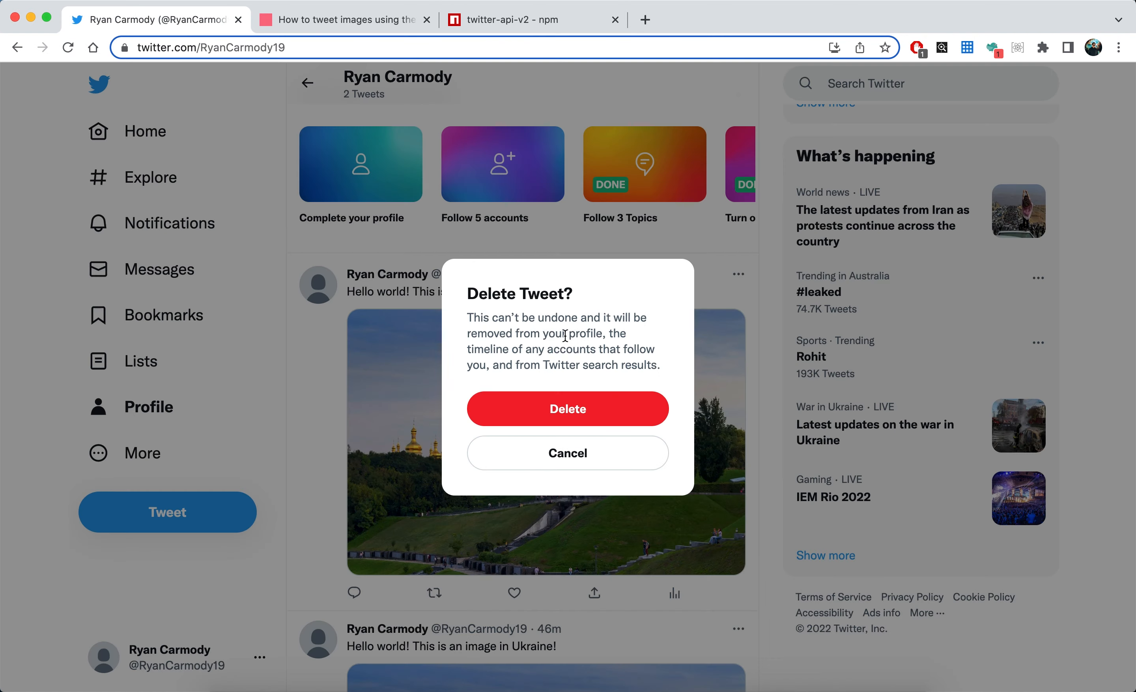
click(568, 409)
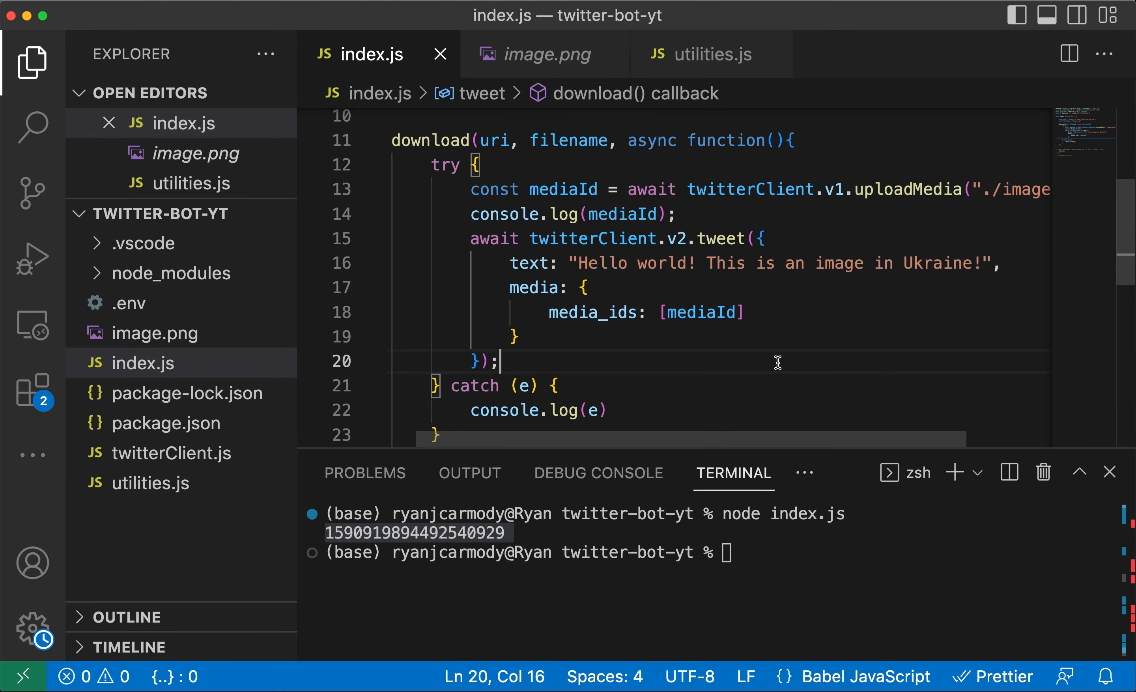
Run the bot with node index.js in the terminal to post the Ukraine image tweet.
text(node index.js)
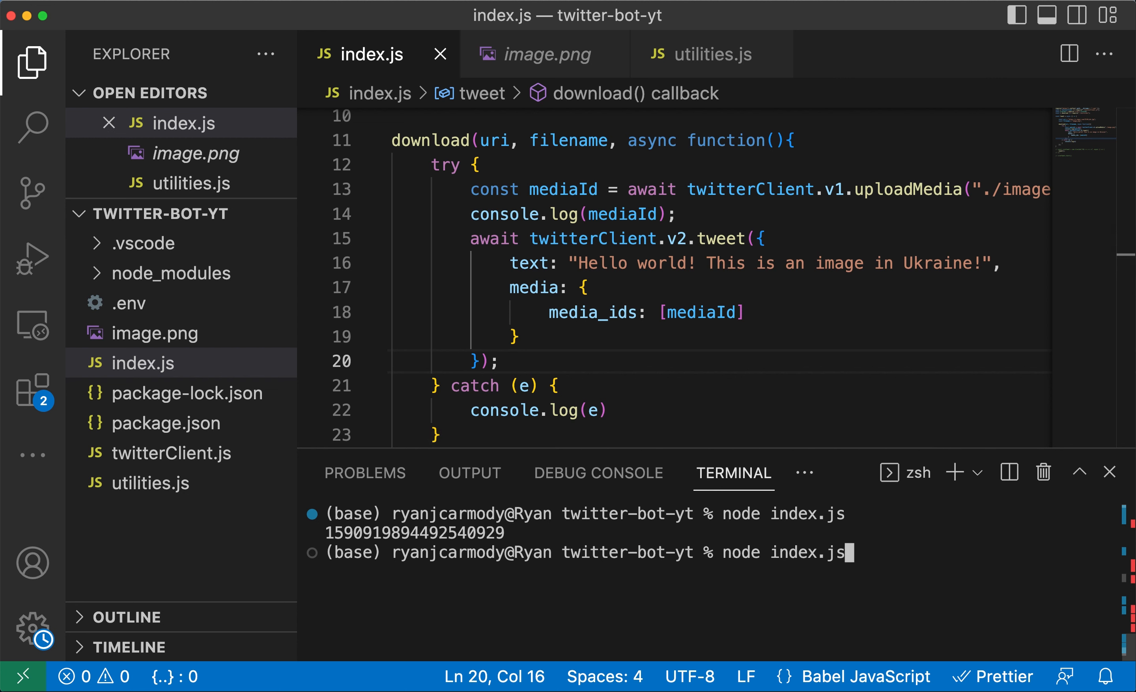
key(Enter)
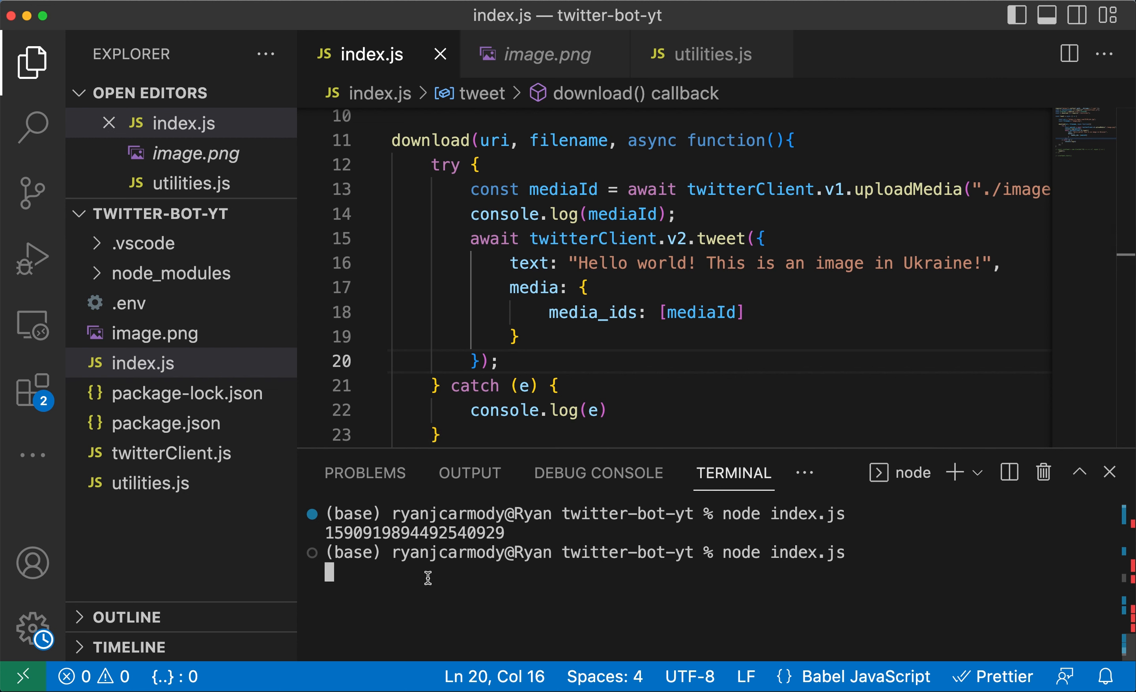
key(Enter)
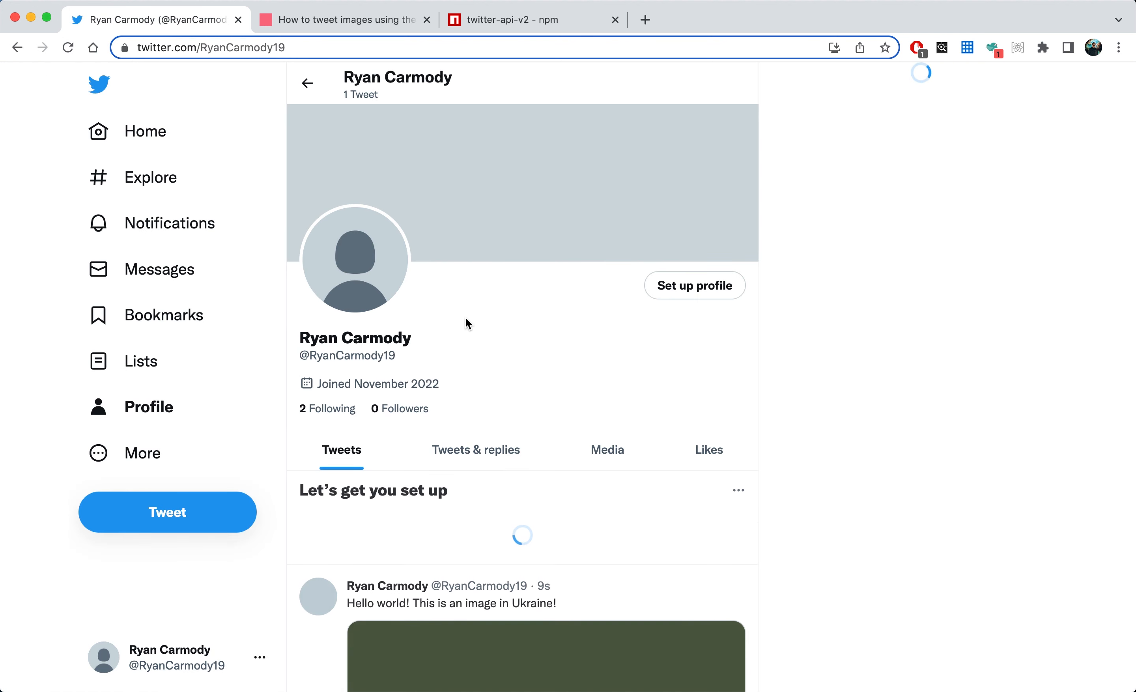
scroll(down, 3)
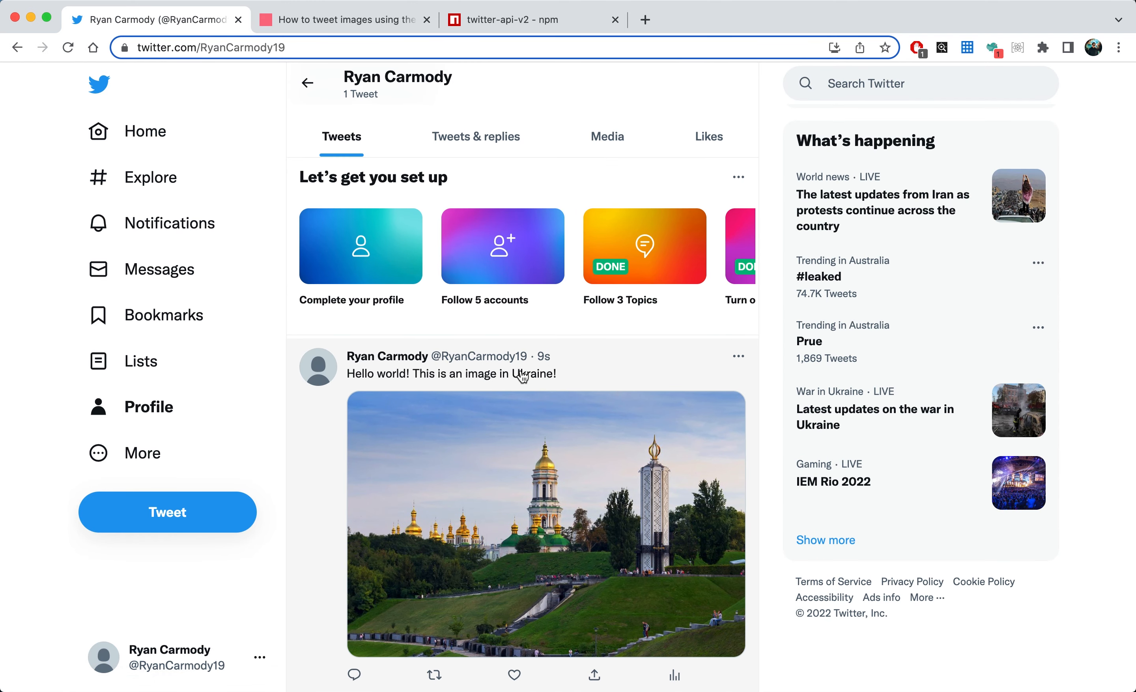
scroll(down, 3)
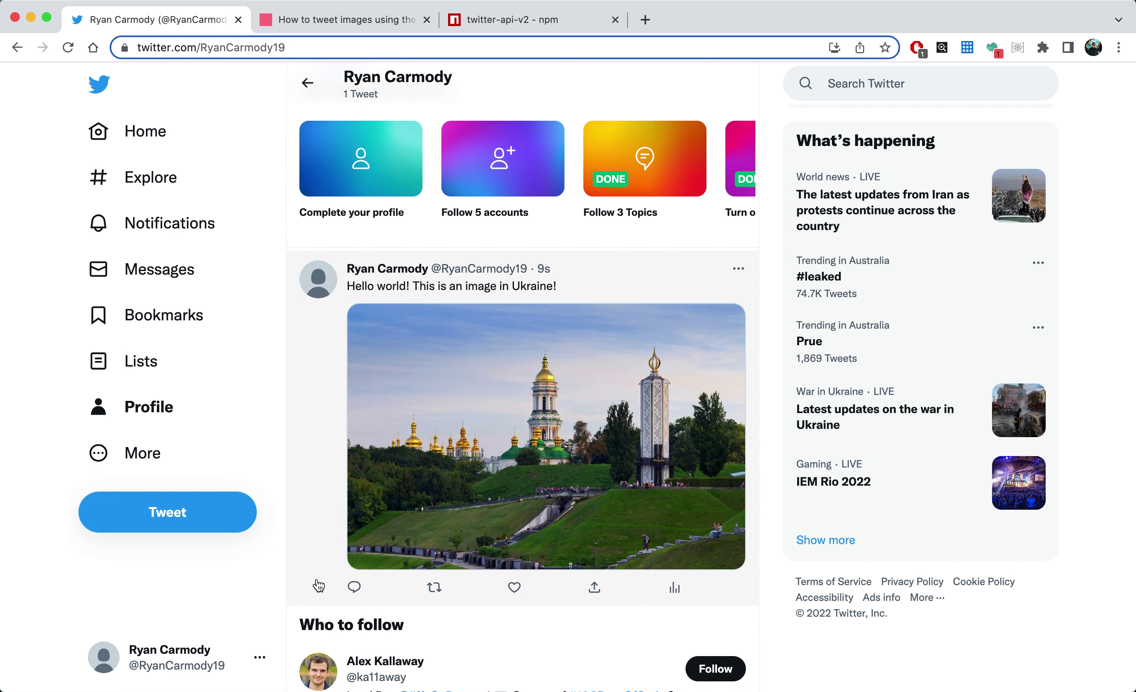